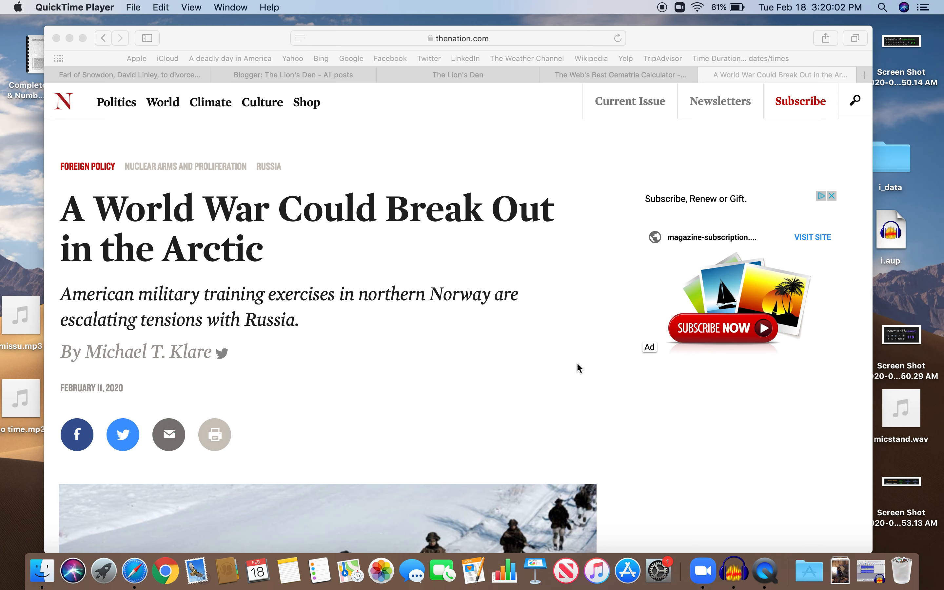
mouse_move(493, 418)
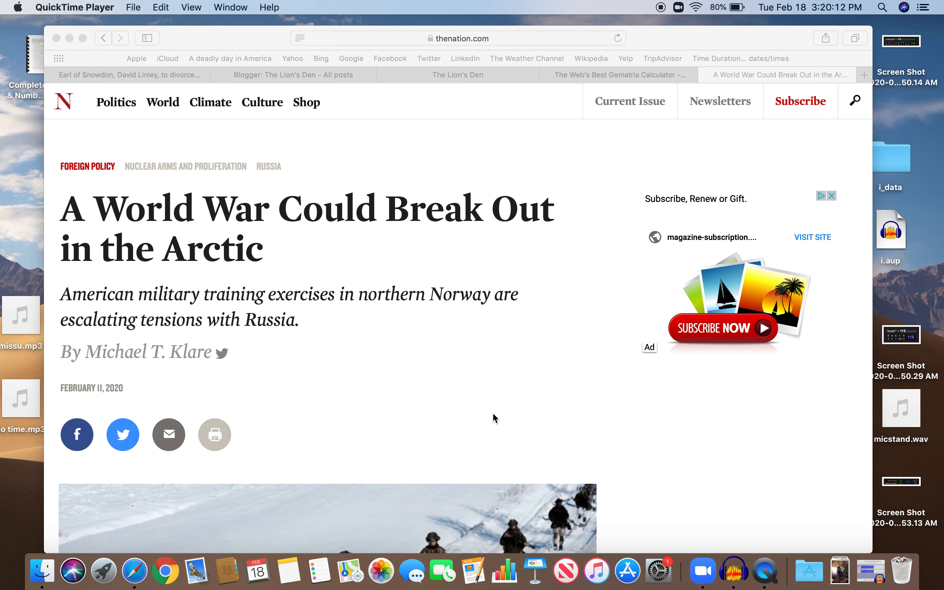
mouse_move(398, 388)
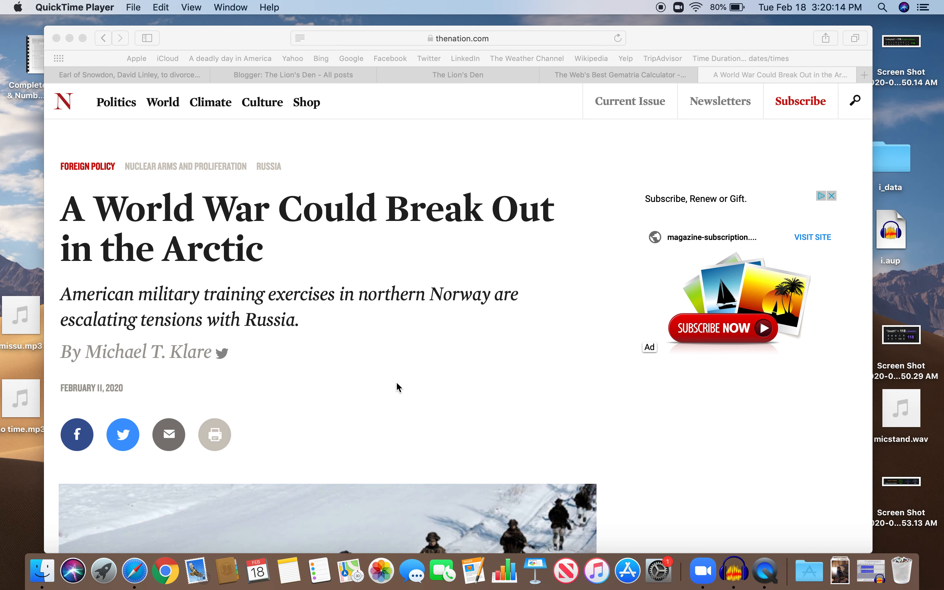
mouse_move(389, 330)
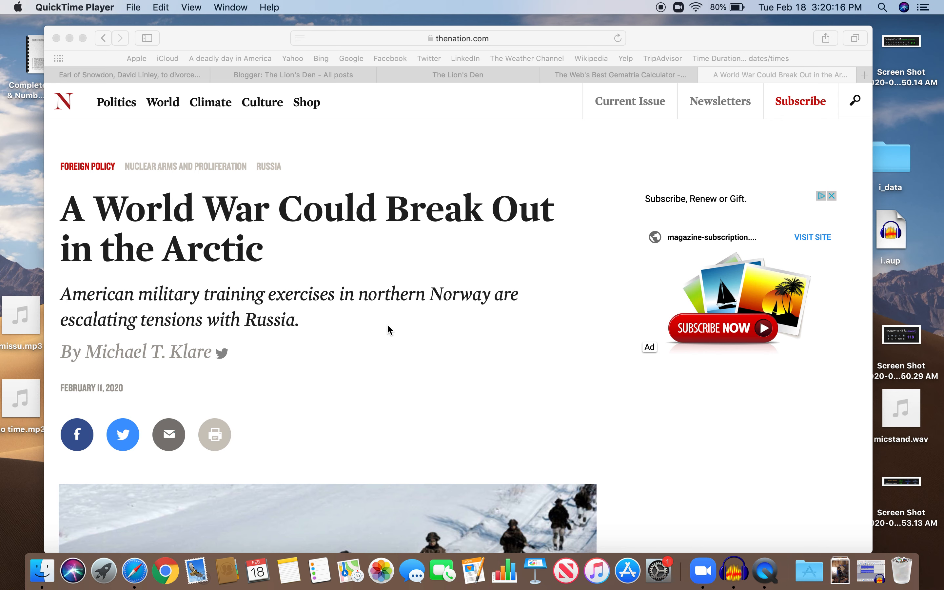
mouse_move(346, 277)
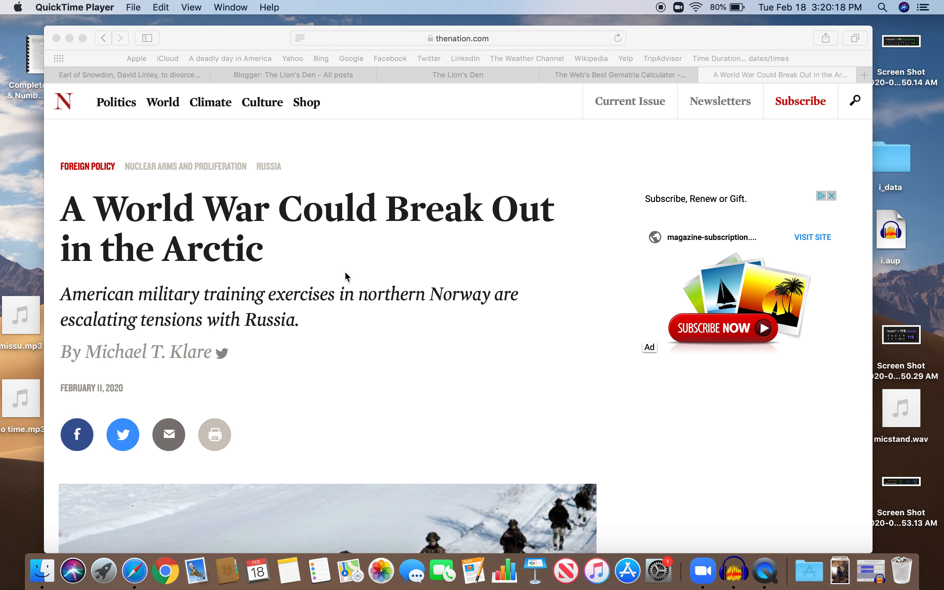
mouse_move(281, 244)
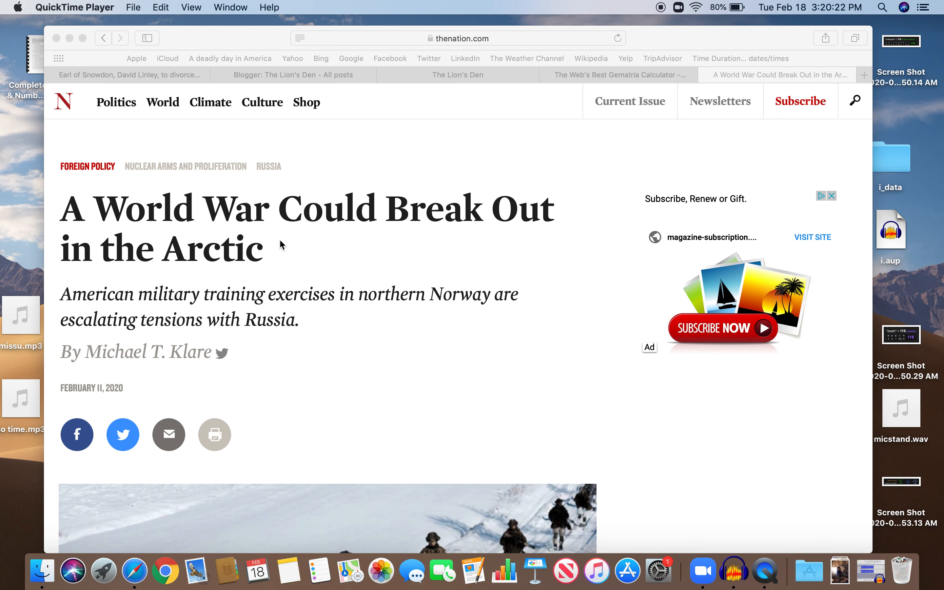
mouse_move(308, 331)
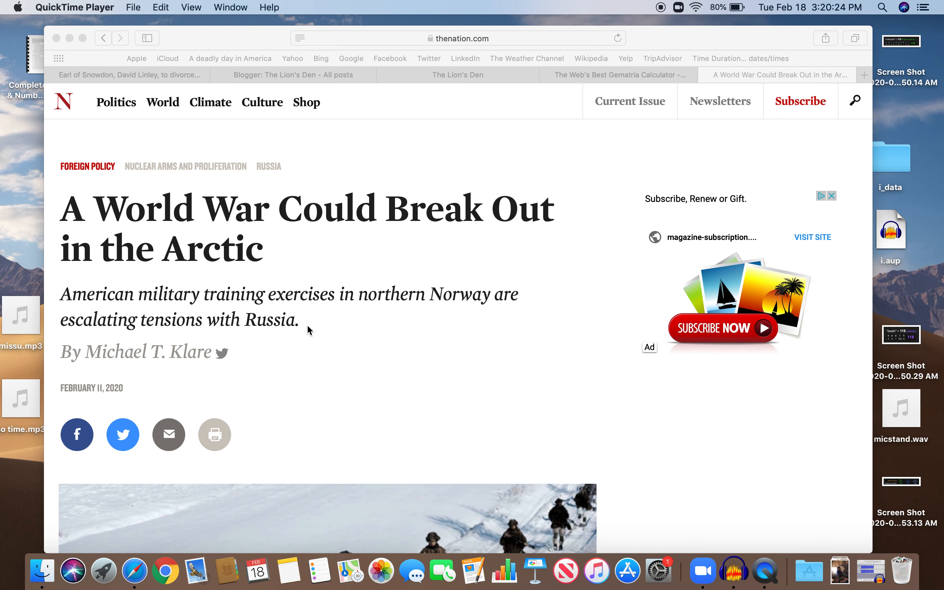
mouse_move(324, 327)
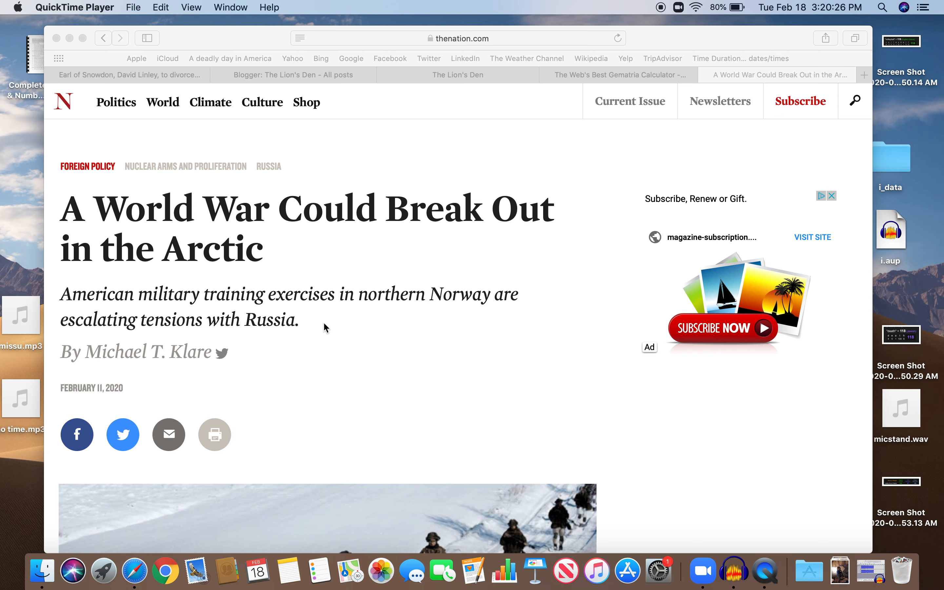
mouse_move(267, 269)
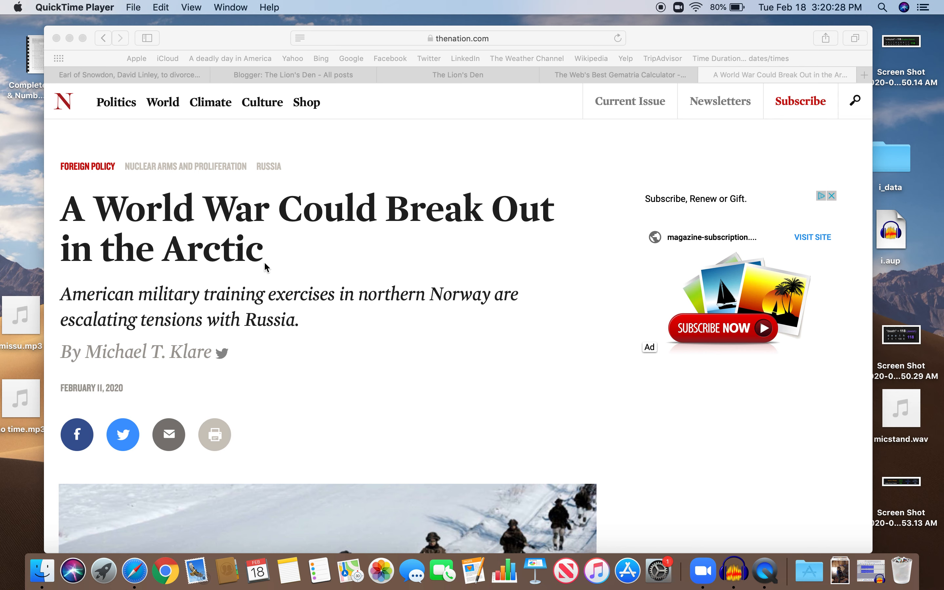
mouse_move(305, 329)
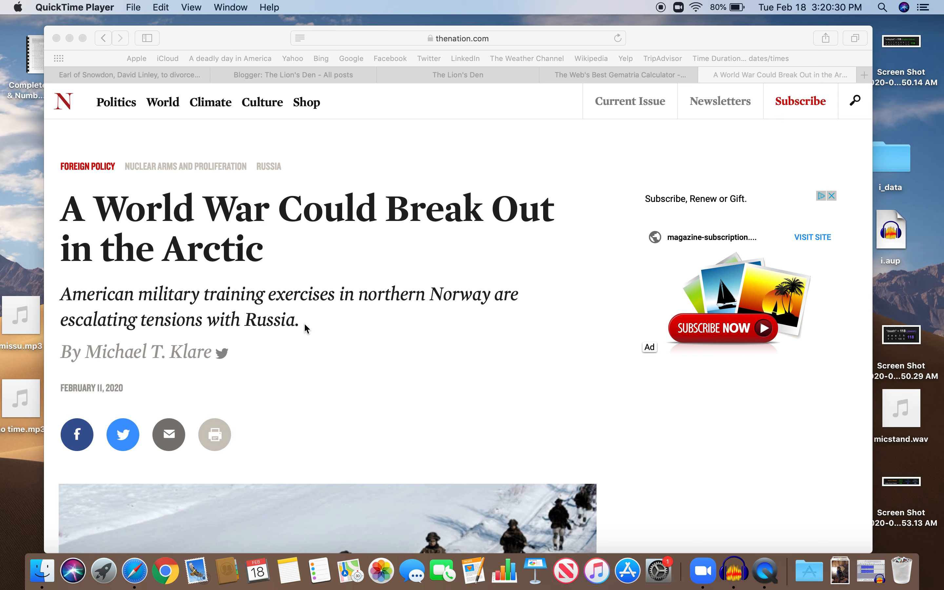
mouse_move(357, 187)
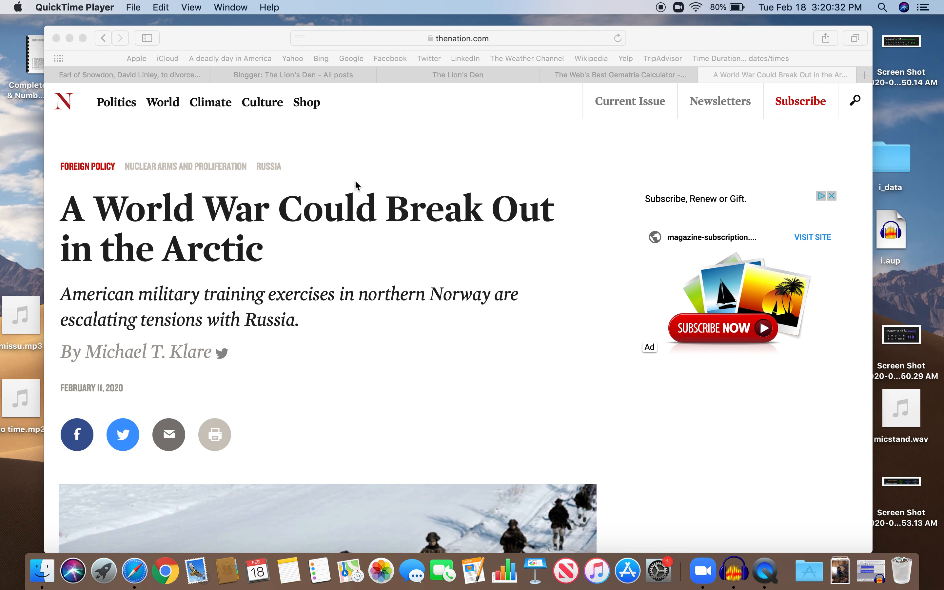
mouse_move(384, 172)
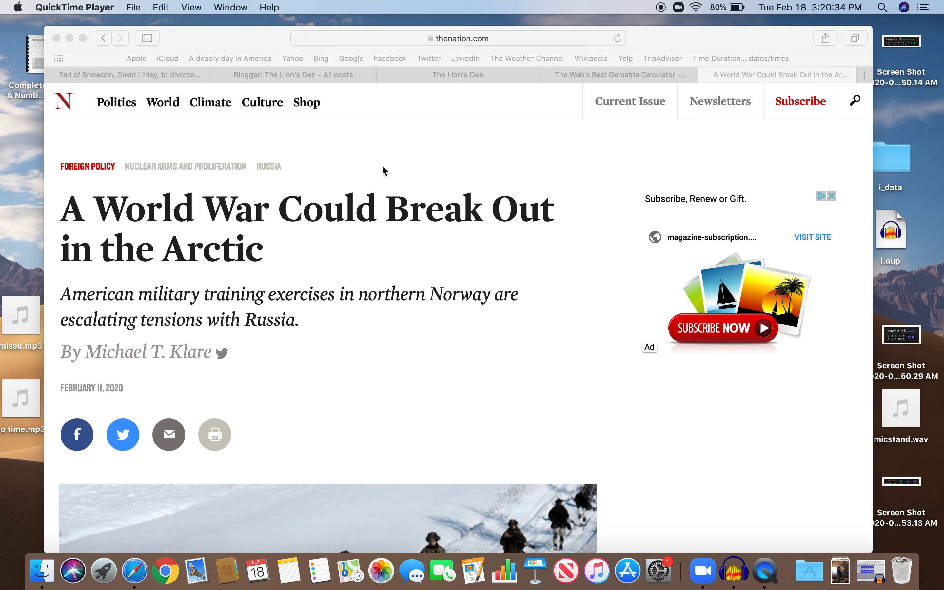
mouse_move(66, 129)
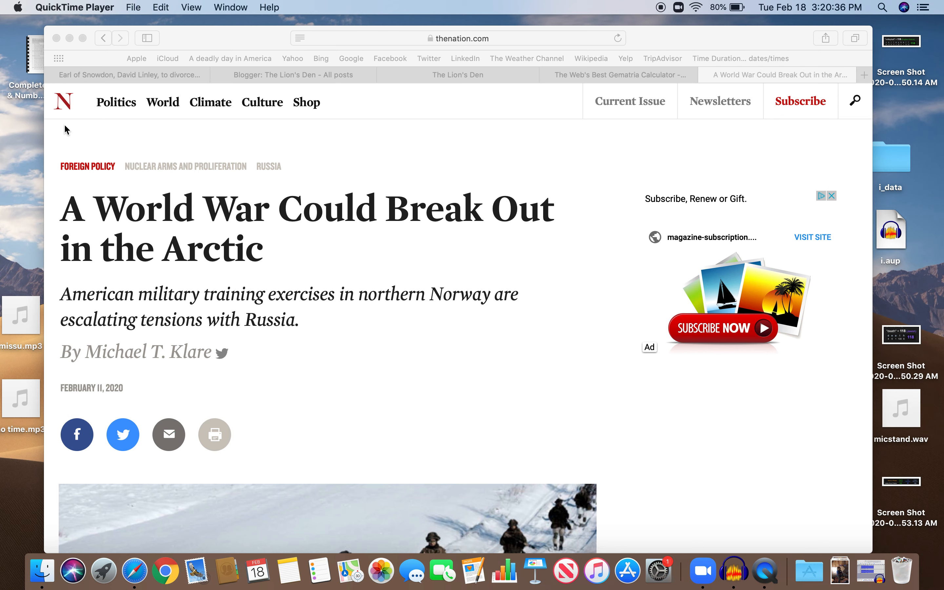
mouse_move(362, 284)
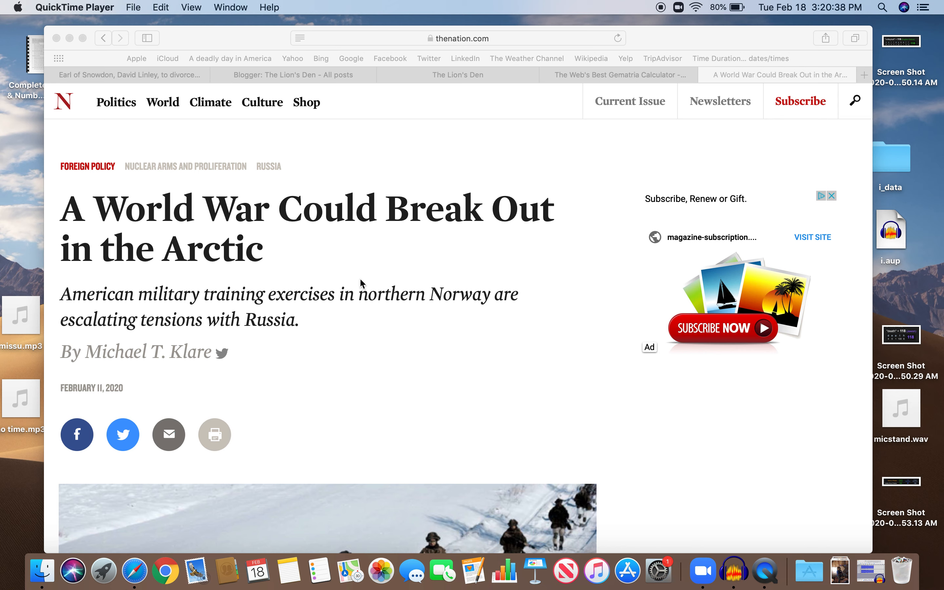
mouse_move(291, 259)
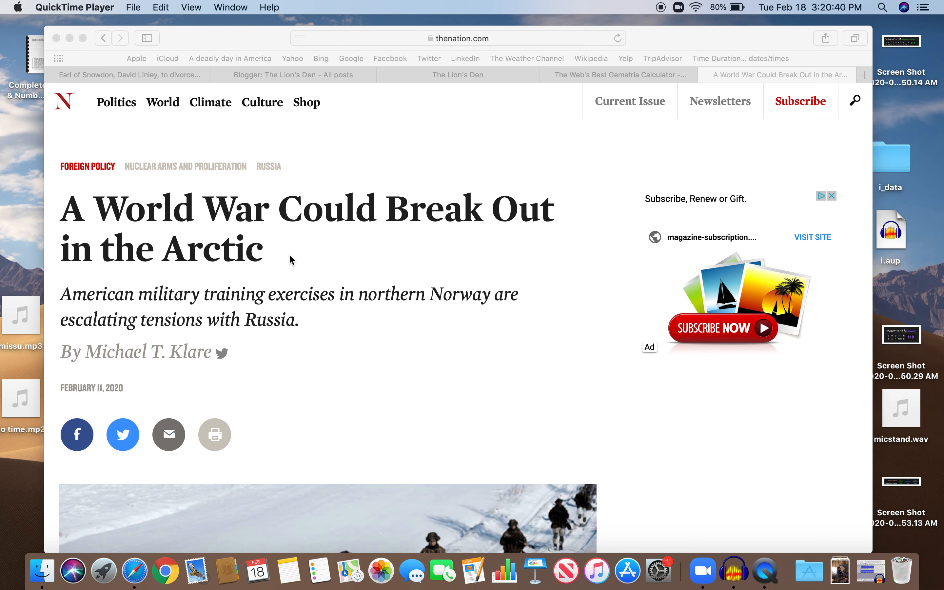
mouse_move(347, 353)
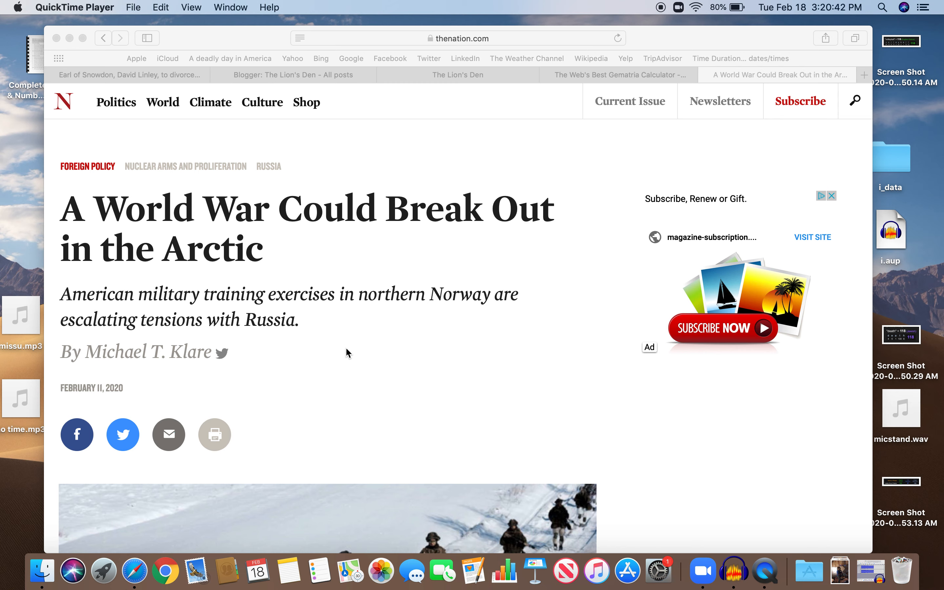
mouse_move(254, 288)
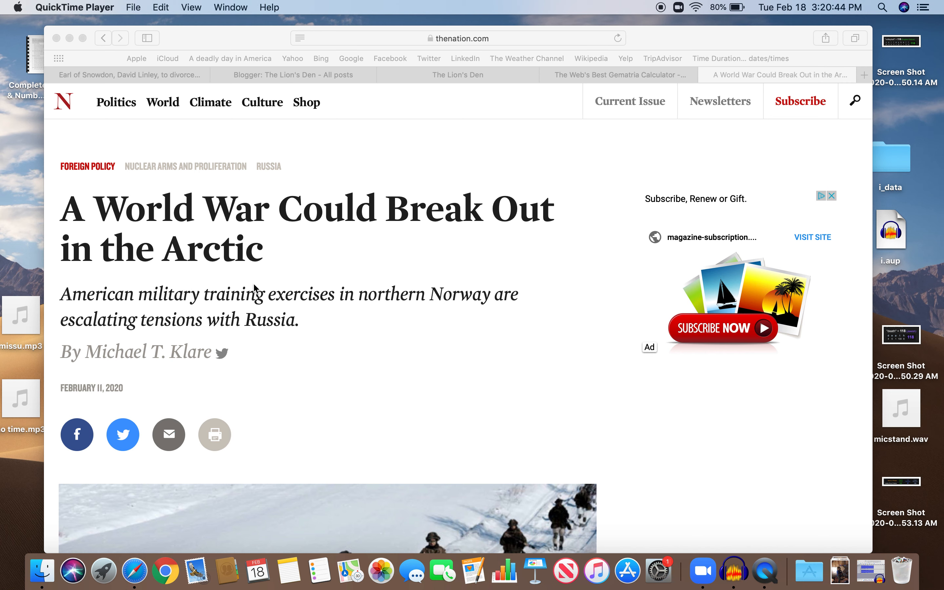
mouse_move(319, 301)
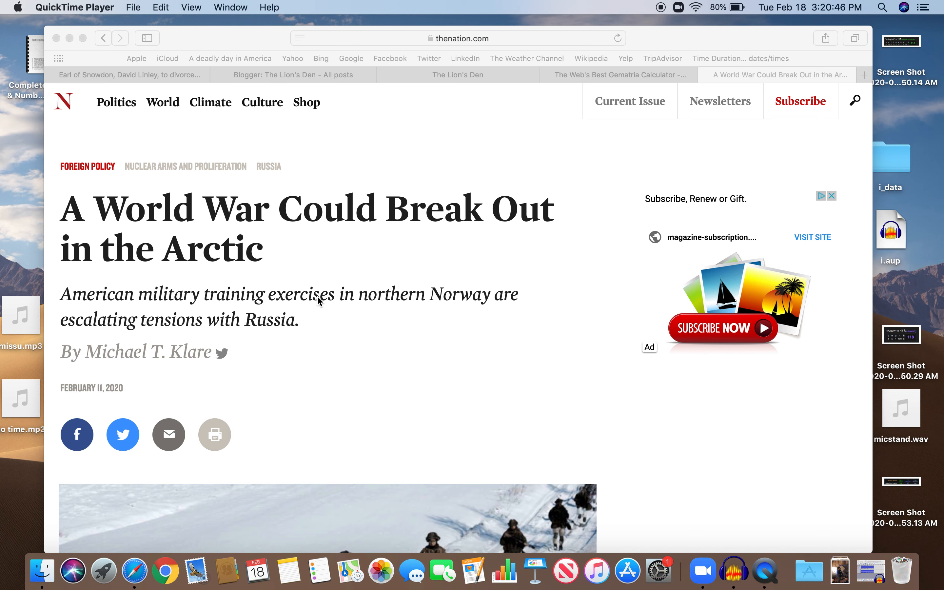
mouse_move(150, 258)
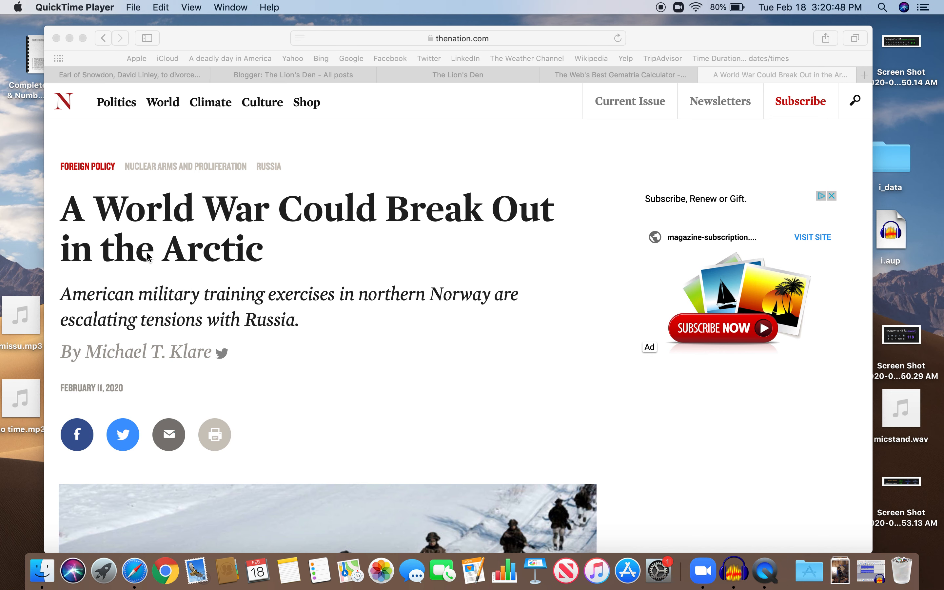
mouse_move(397, 240)
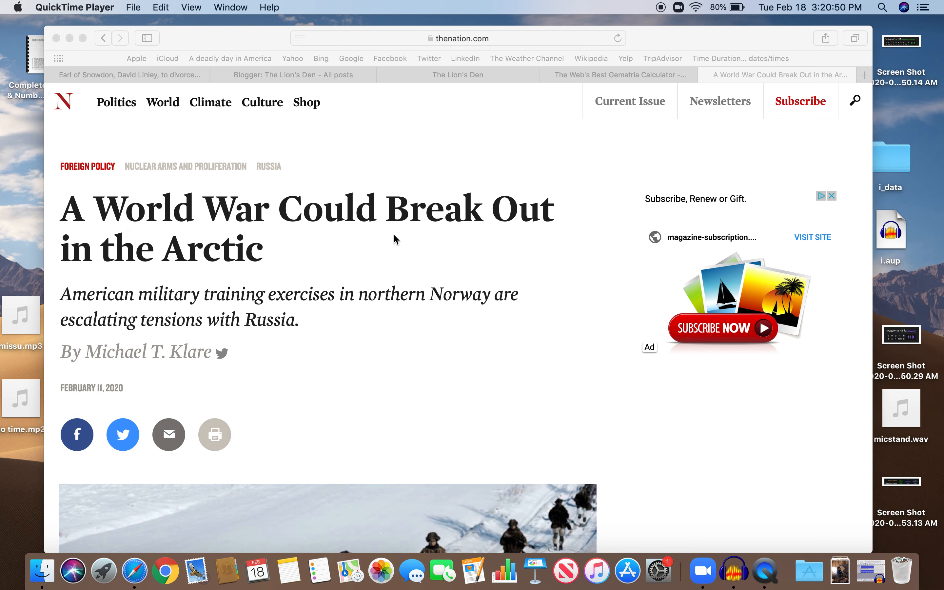
mouse_move(308, 263)
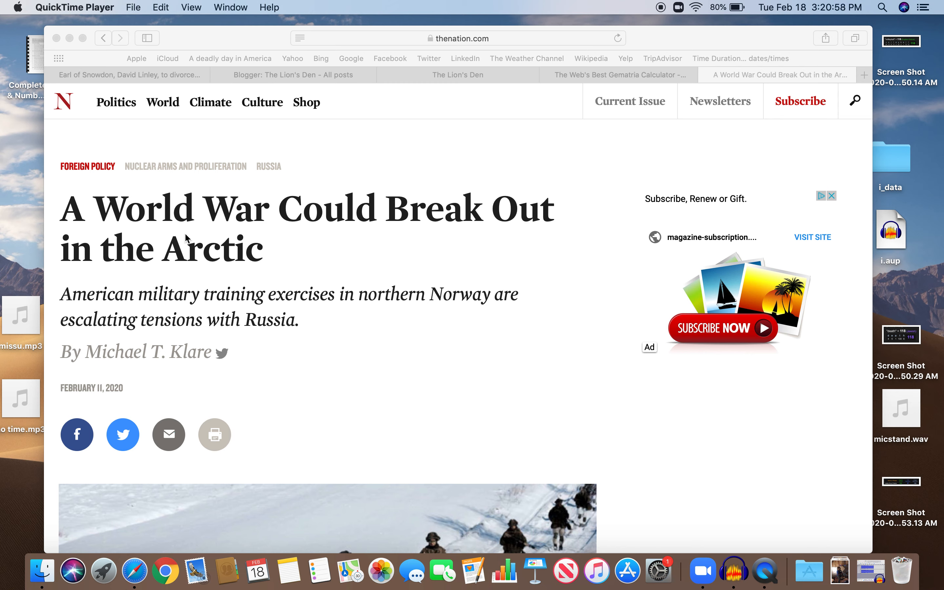
mouse_move(313, 245)
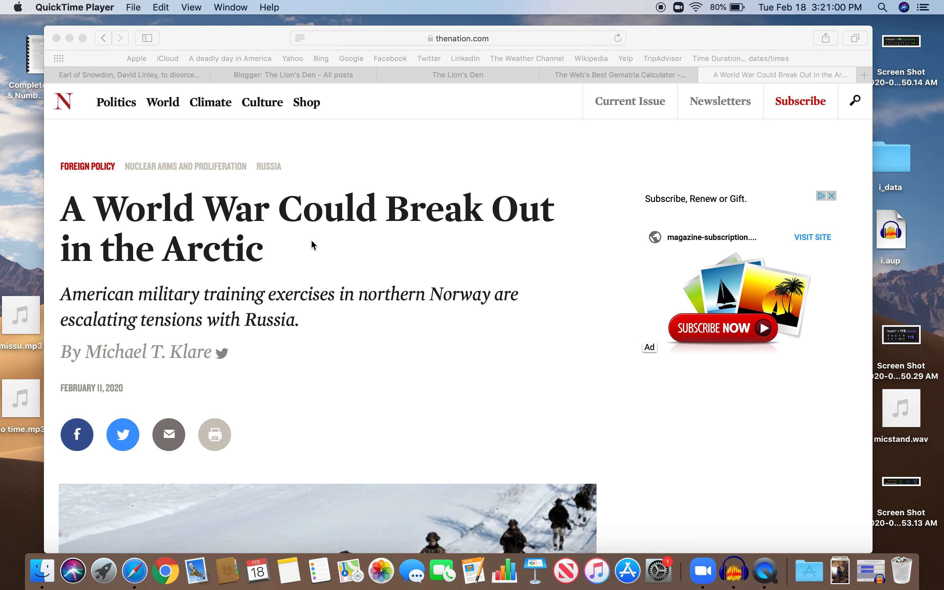
mouse_move(105, 328)
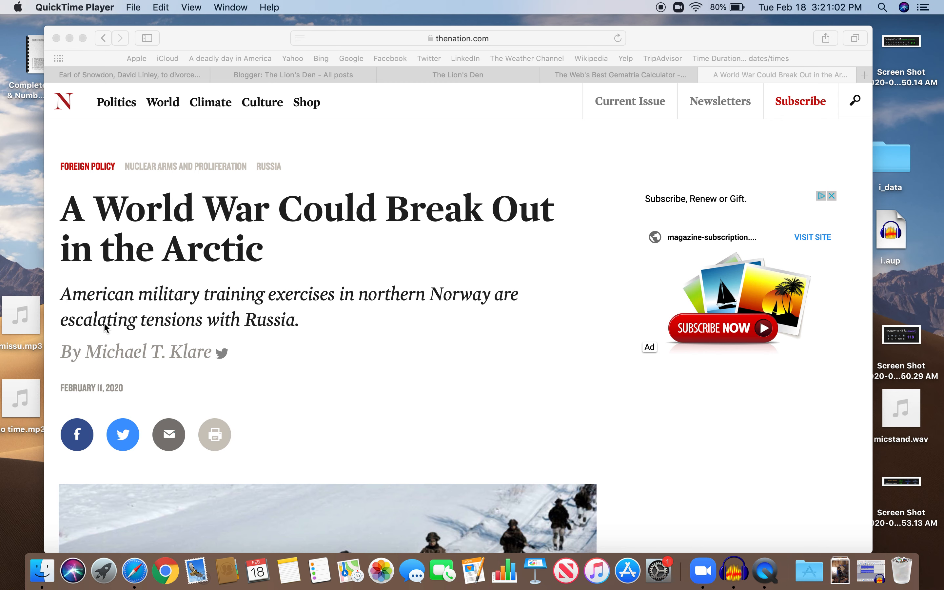
mouse_move(274, 319)
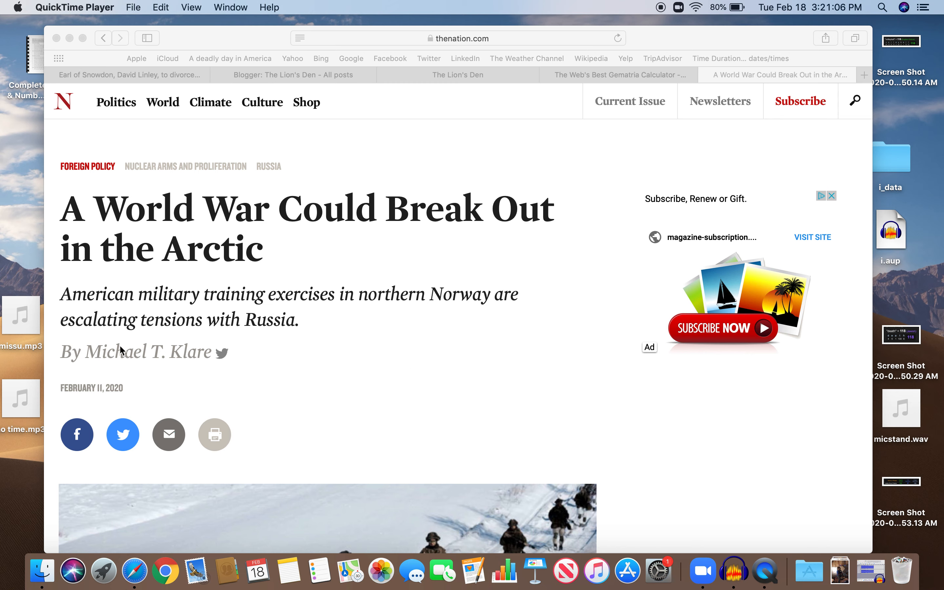
mouse_move(327, 344)
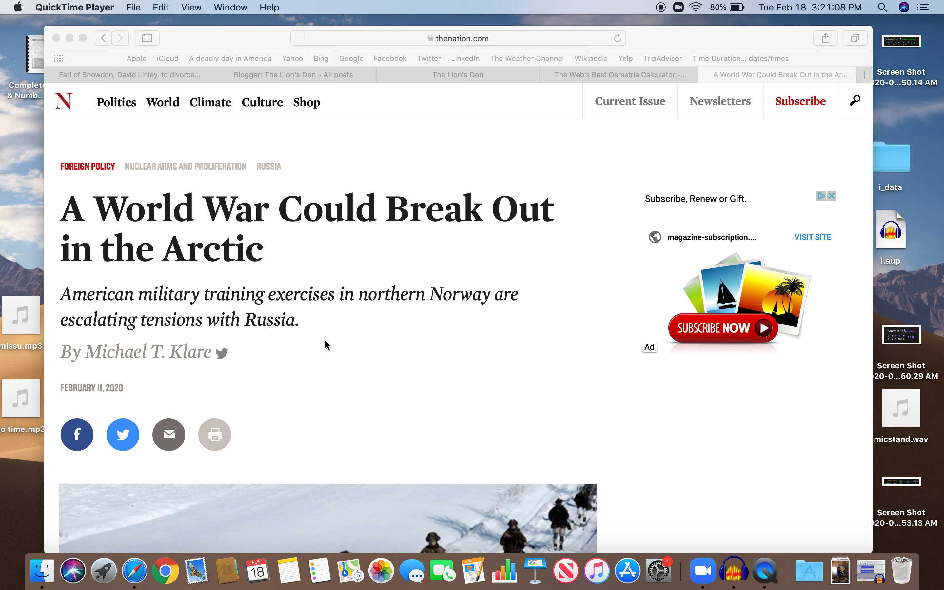
mouse_move(348, 391)
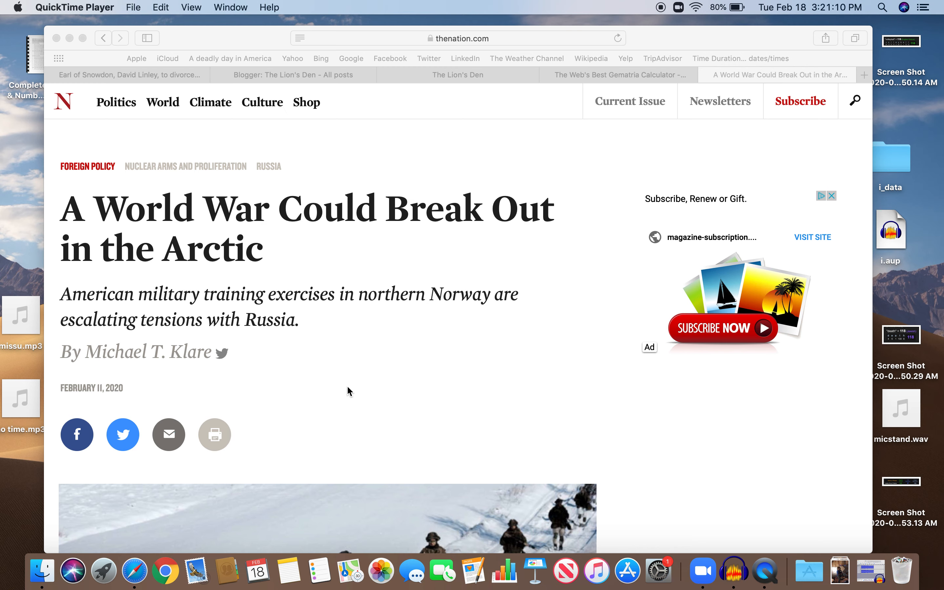
mouse_move(143, 395)
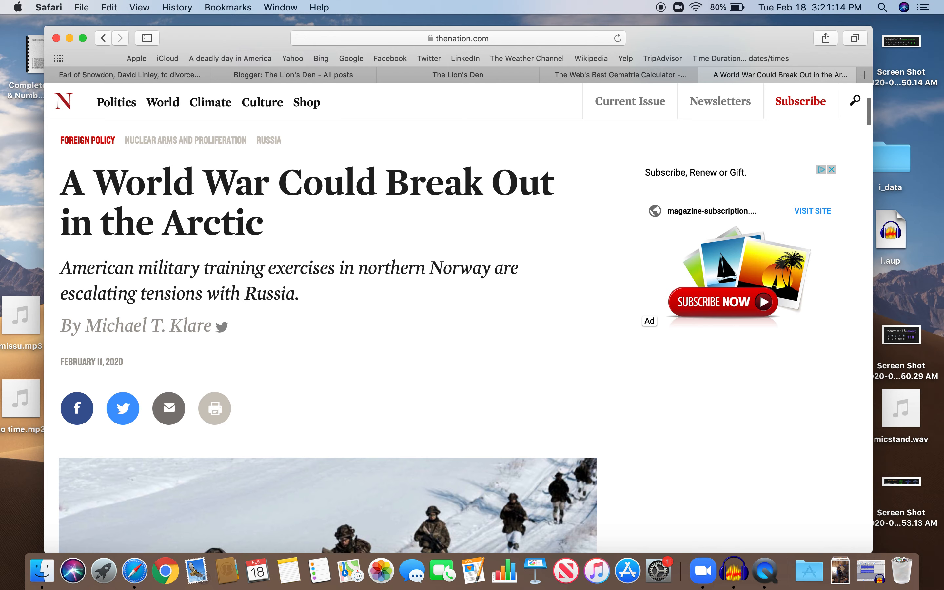
Read down the article and select the quote about multinational joint exercises
scroll(down, 3)
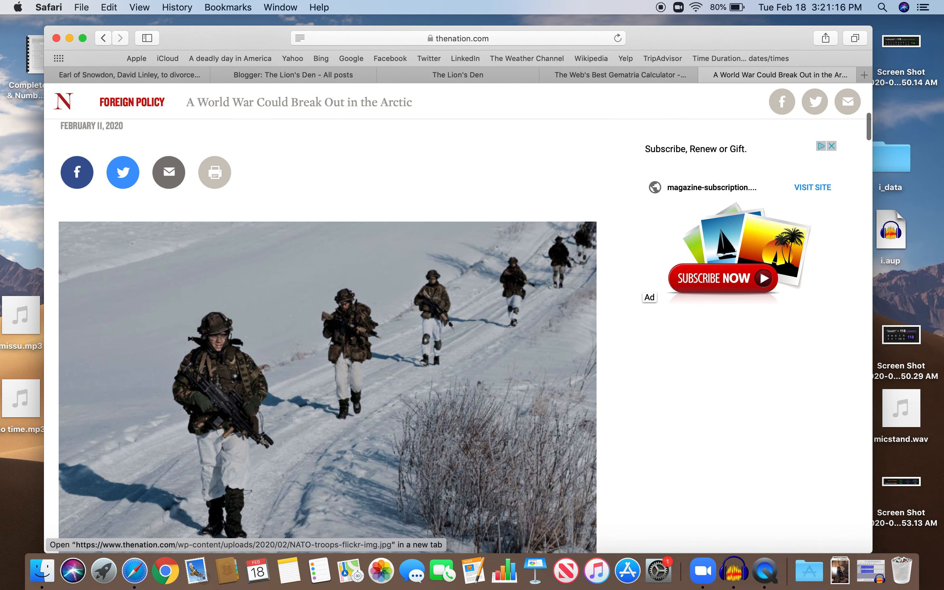
scroll(down, 3)
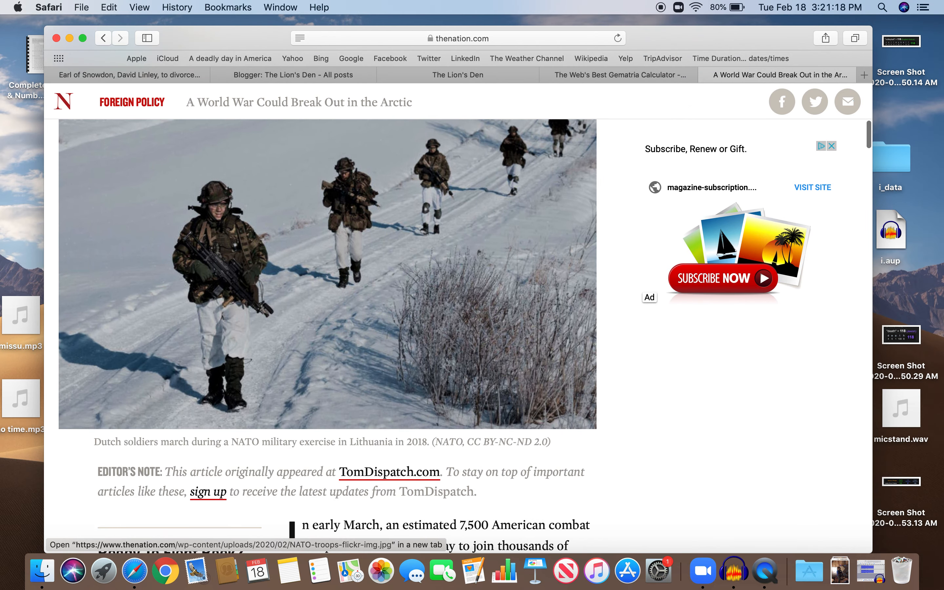
scroll(down, 3)
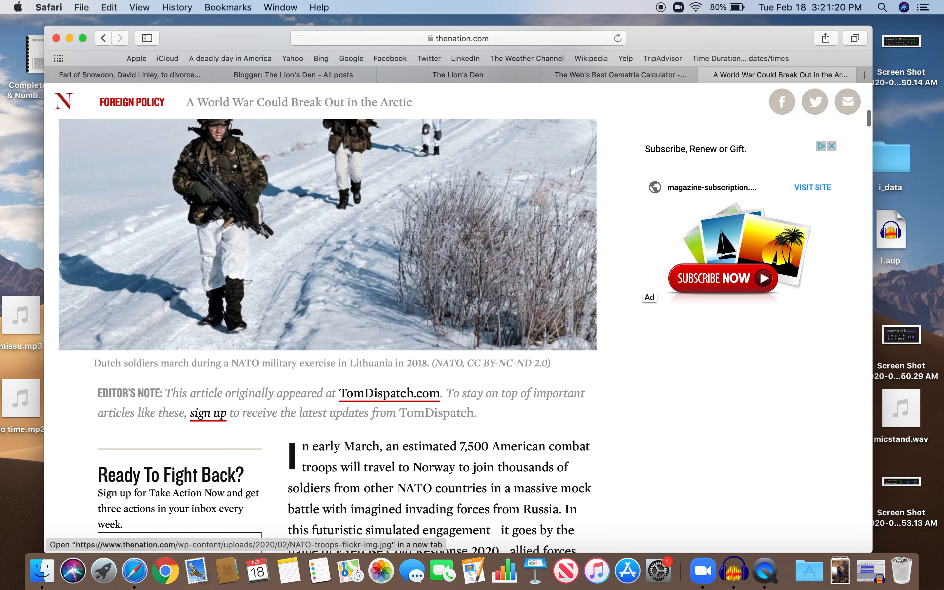
scroll(down, 3)
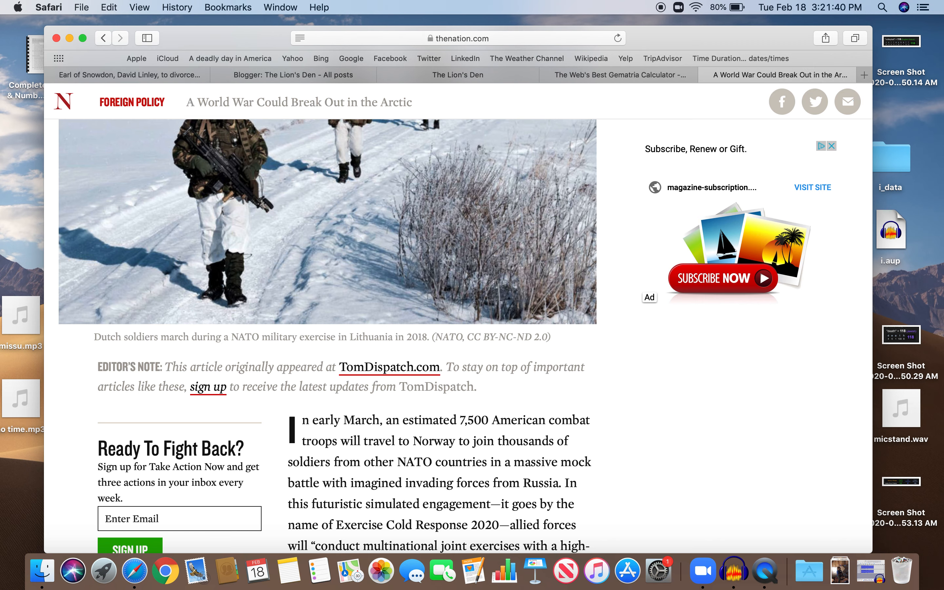
scroll(down, 3)
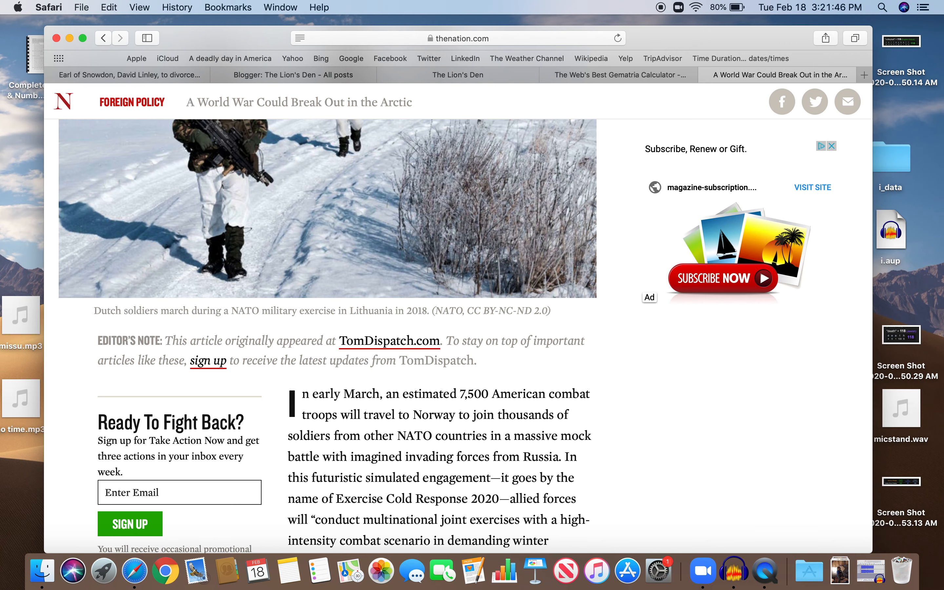
scroll(down, 3)
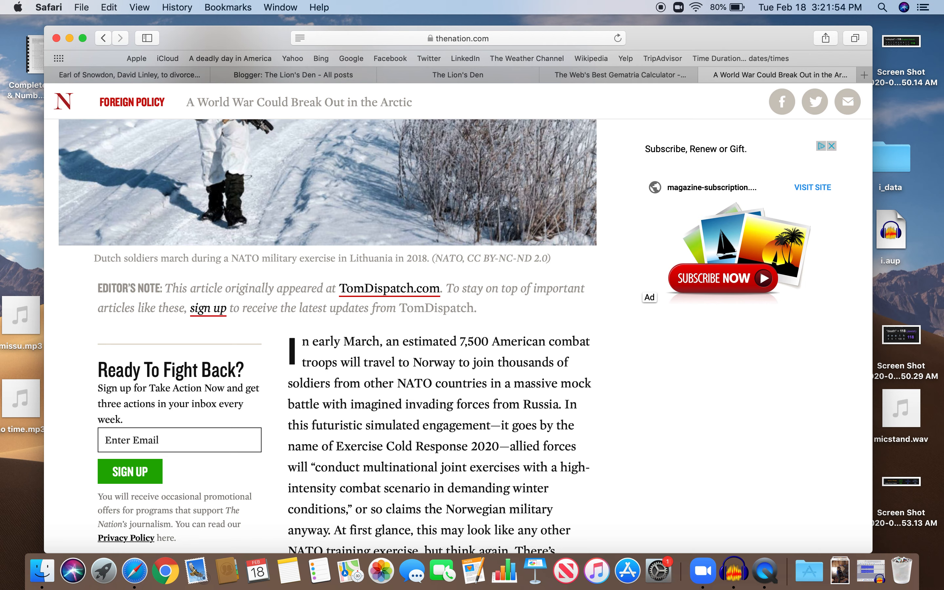
scroll(down, 3)
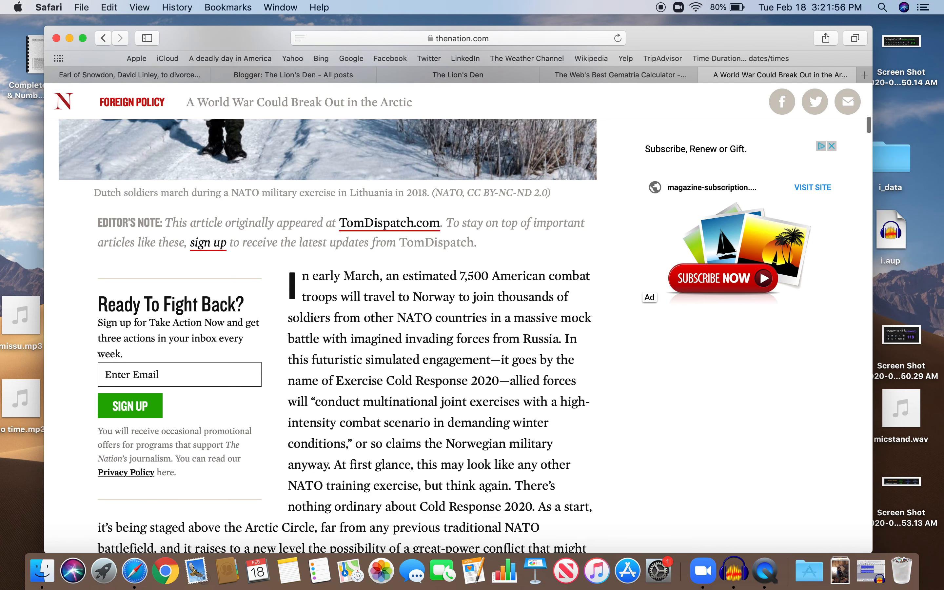
scroll(down, 3)
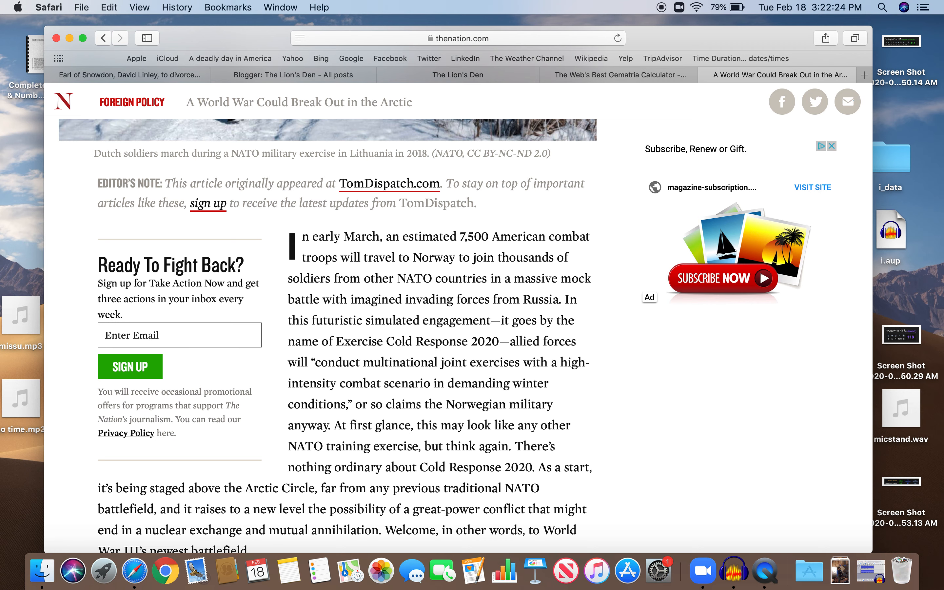
scroll(down, 3)
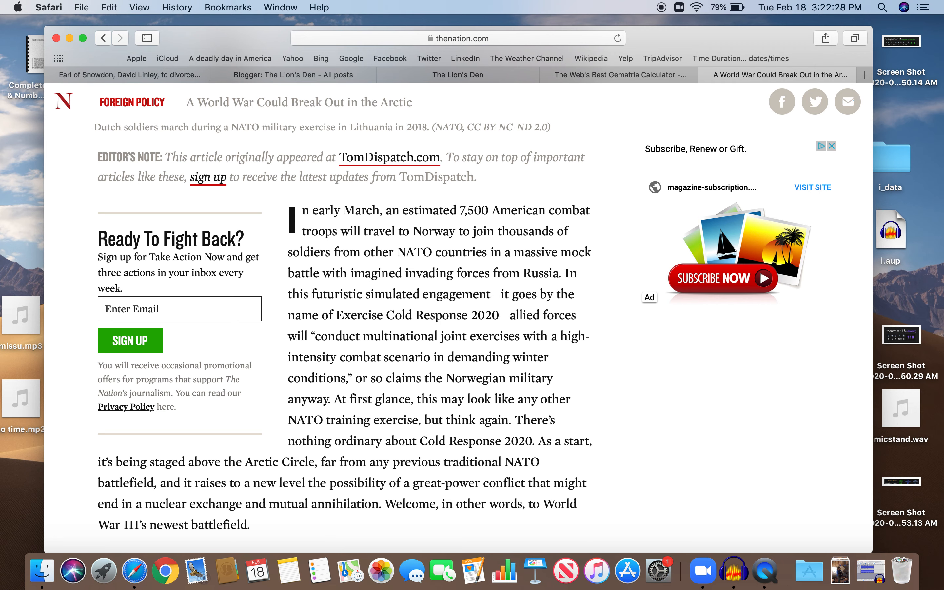
scroll(down, 3)
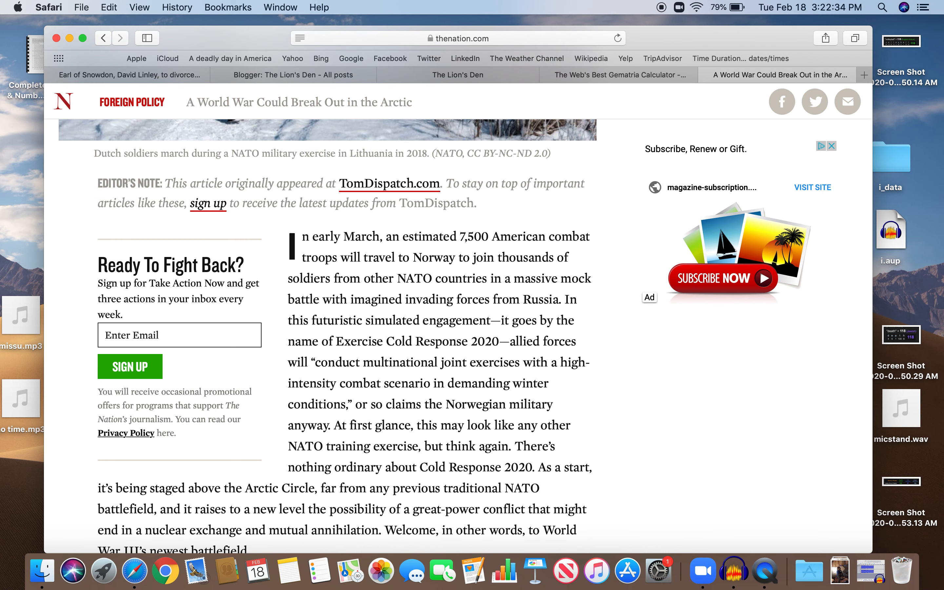
scroll(down, 3)
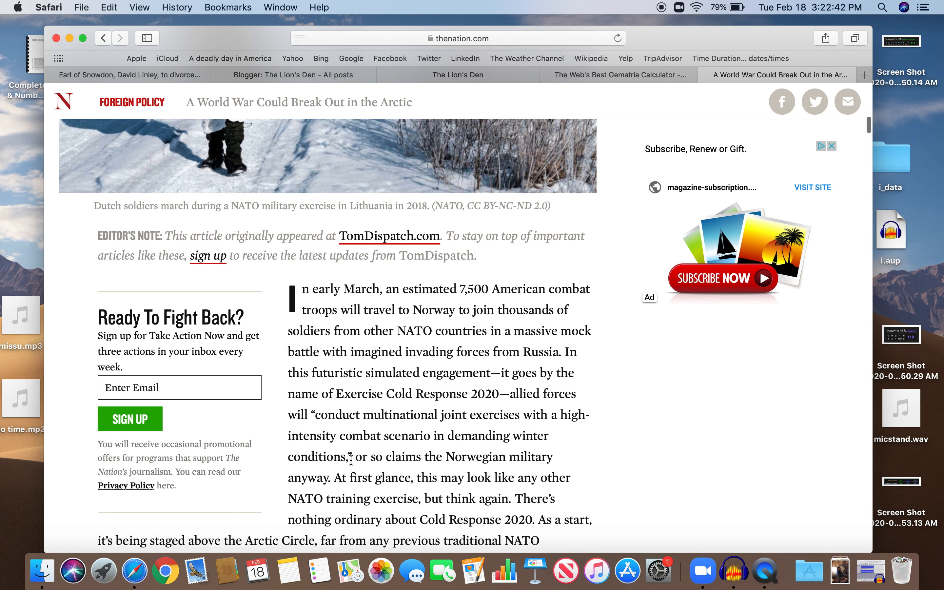
drag(312, 415, 351, 457)
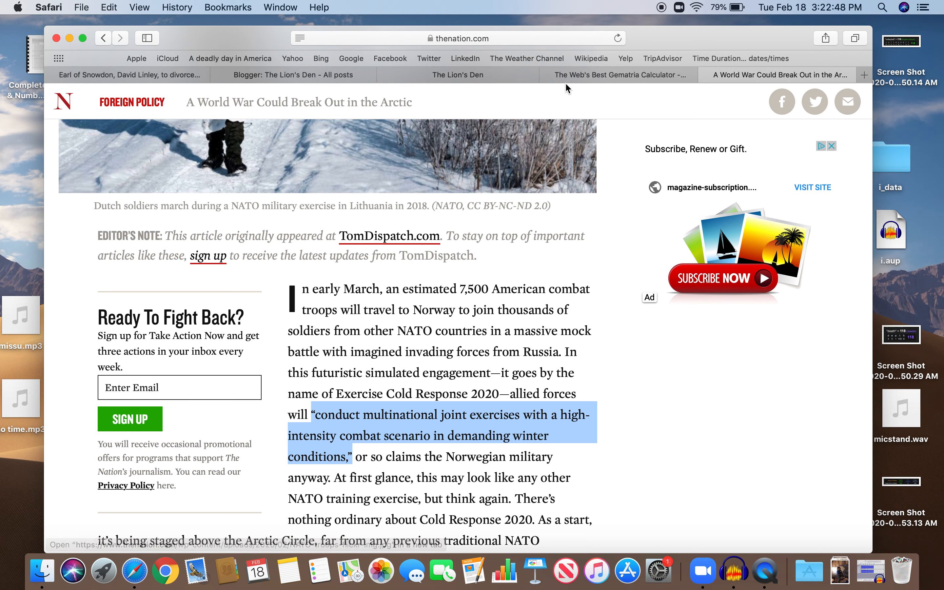
Switch to the Gematrinator calculator tab, still showing zero for every cipher
click(615, 75)
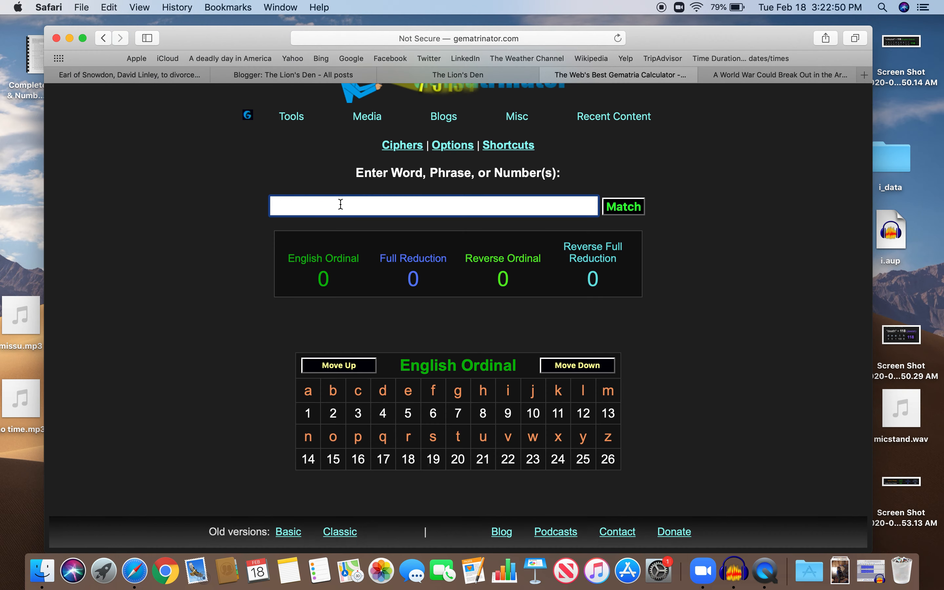
Enter the joint exercises quote, scoring 1087 English Ordinal and 448 Full Reduction, and view the cipher list
text(conduct multinational joint exercises with a high-intensity combat scenario in demanding winter conditions,")
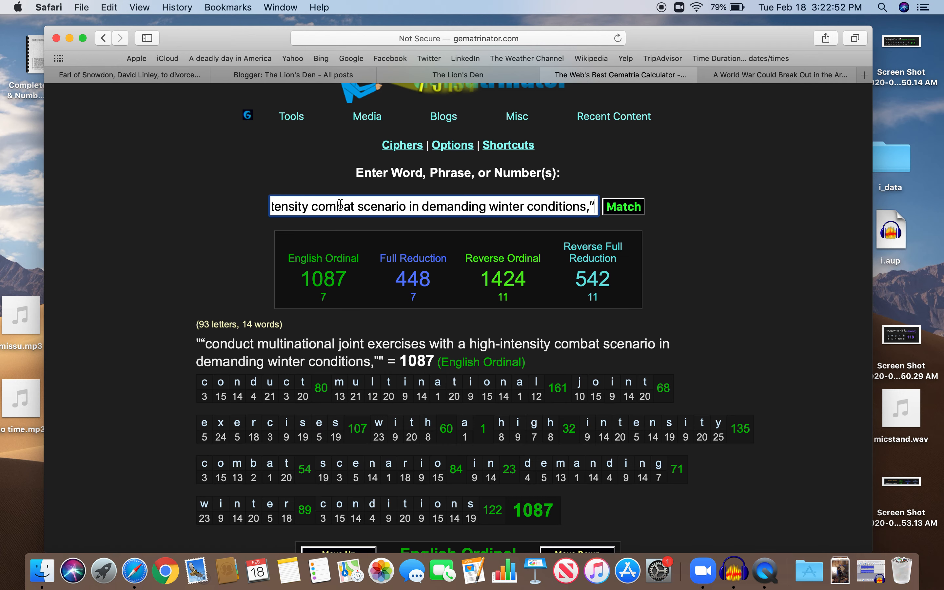
mouse_move(324, 295)
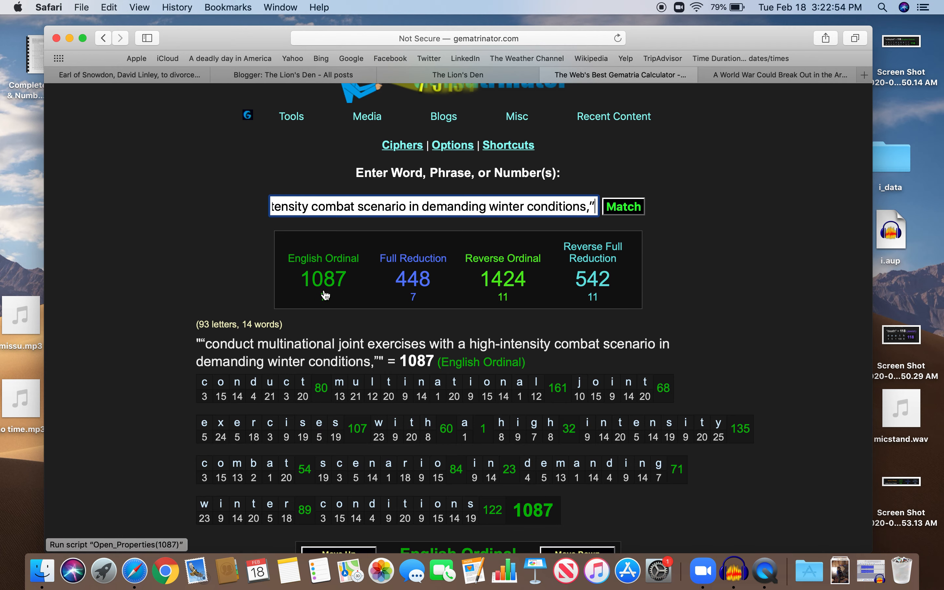
mouse_move(396, 280)
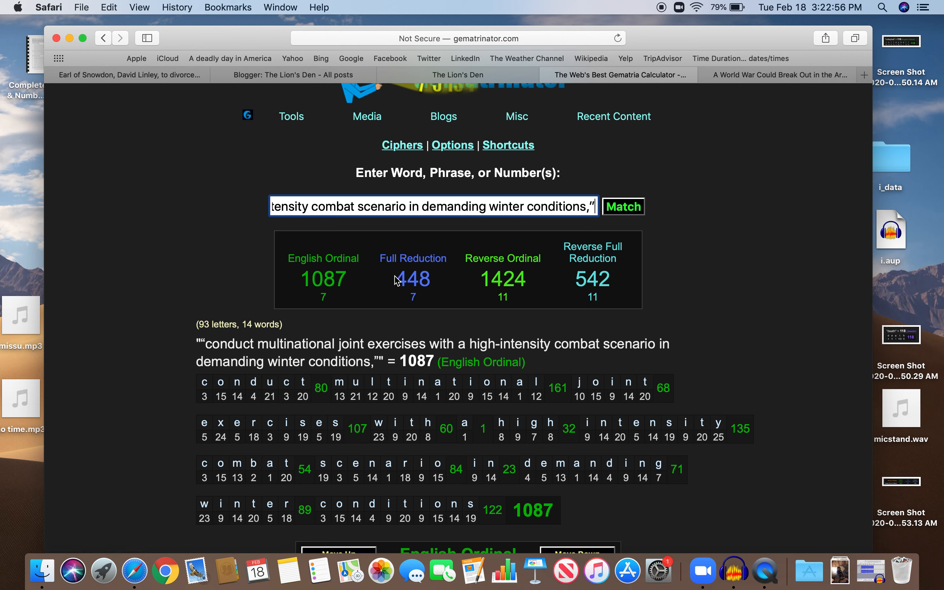
click(413, 259)
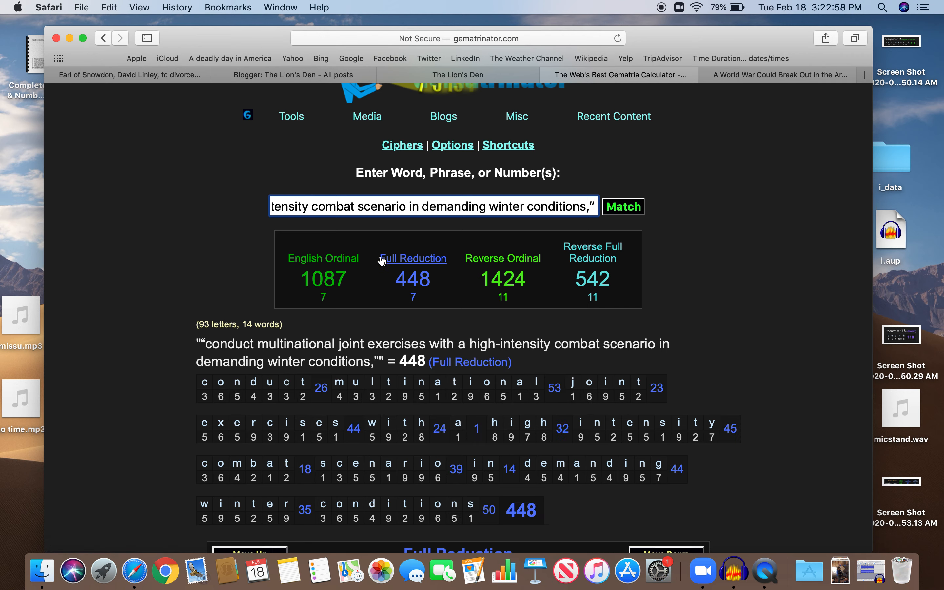
click(323, 258)
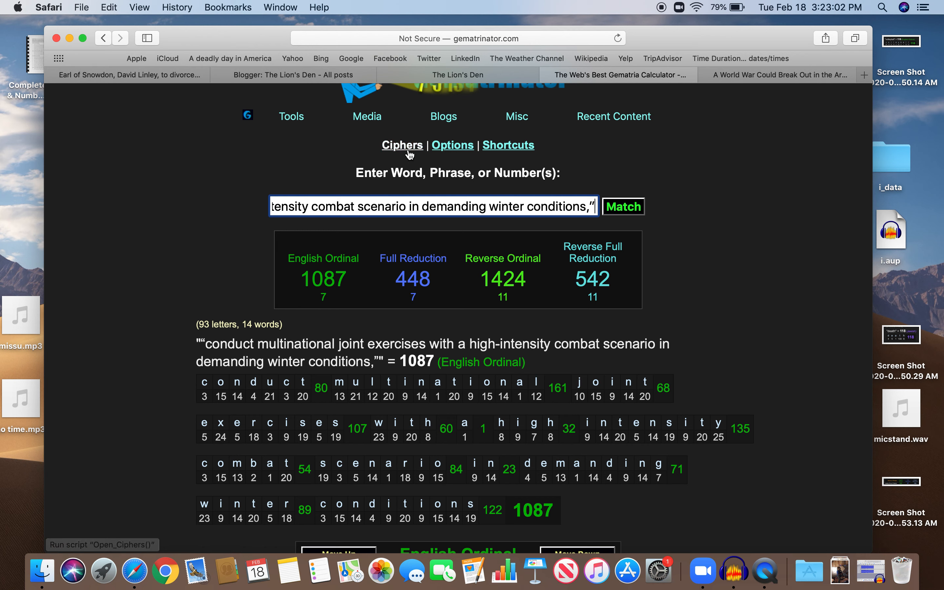
mouse_move(310, 299)
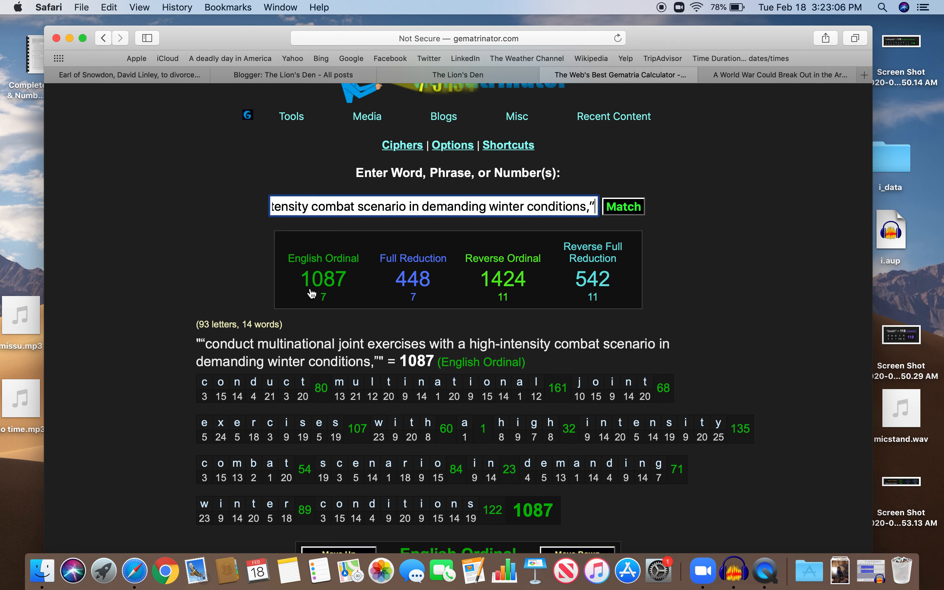
click(403, 144)
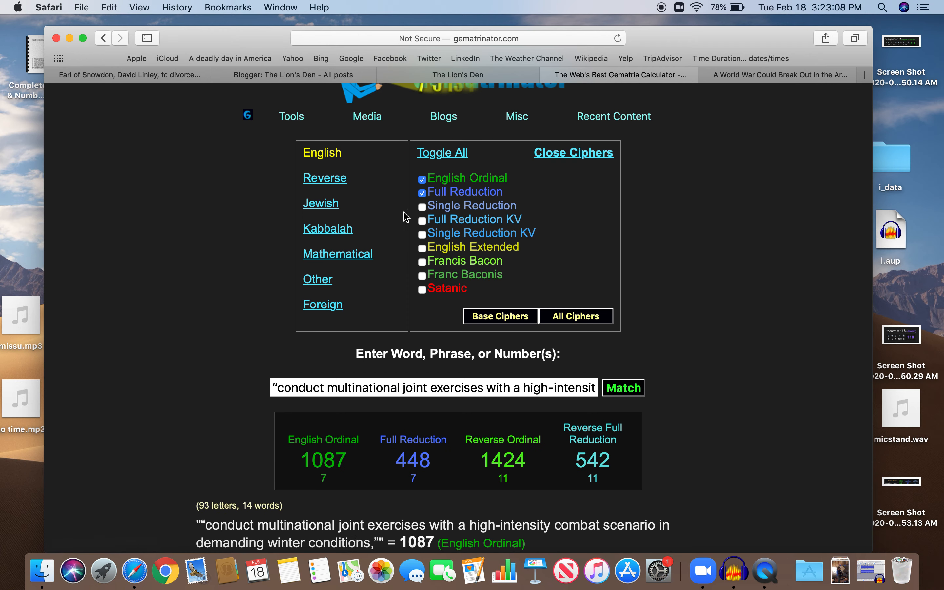
Enable Single Reduction so the quote scores 493, then return to The Lion's Den post
click(423, 206)
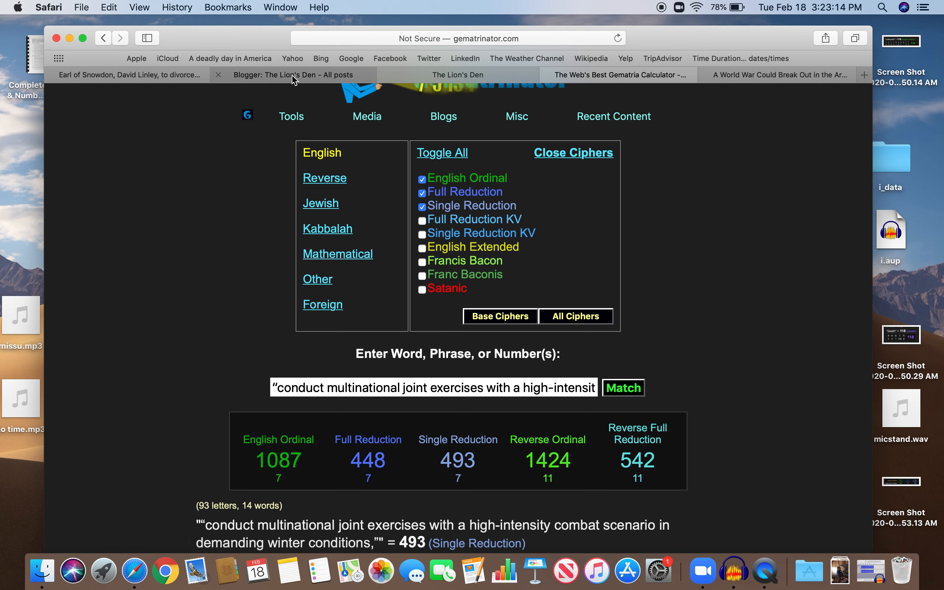
click(458, 75)
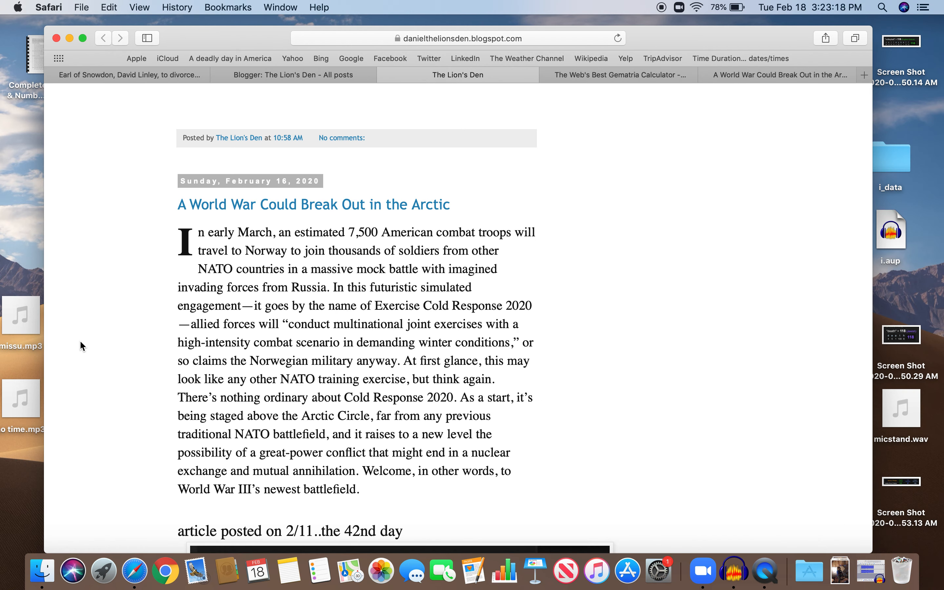
Enlarge the War = 42 screenshot and close it again
scroll(down, 3)
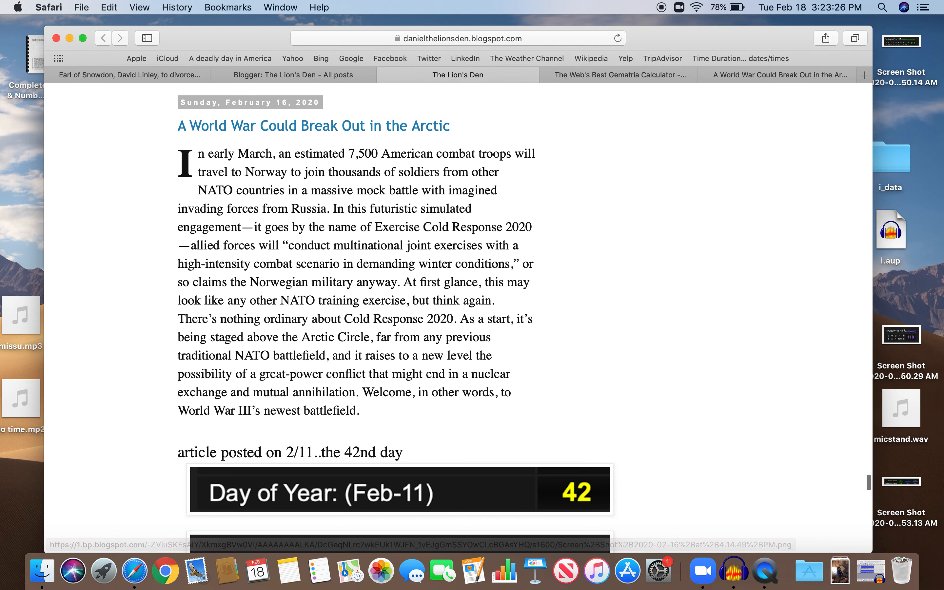
click(399, 489)
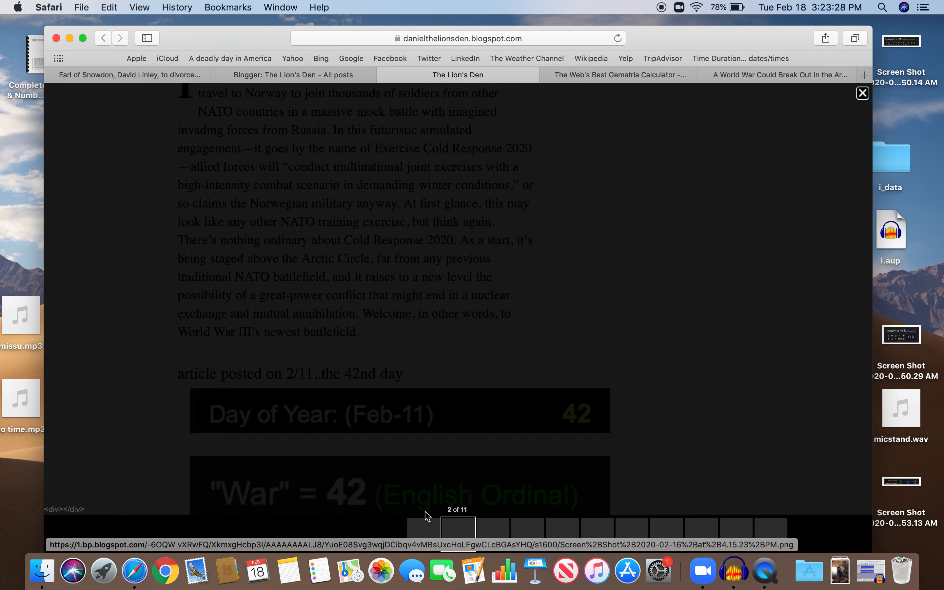
click(862, 93)
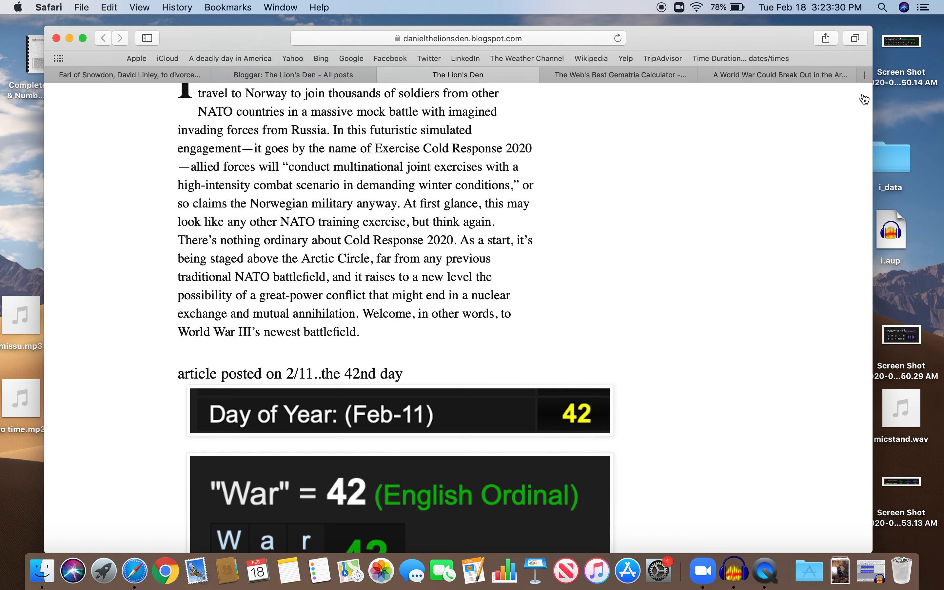
Read down to the War games table (33, 42), enlarge its screenshot and close it
scroll(down, 3)
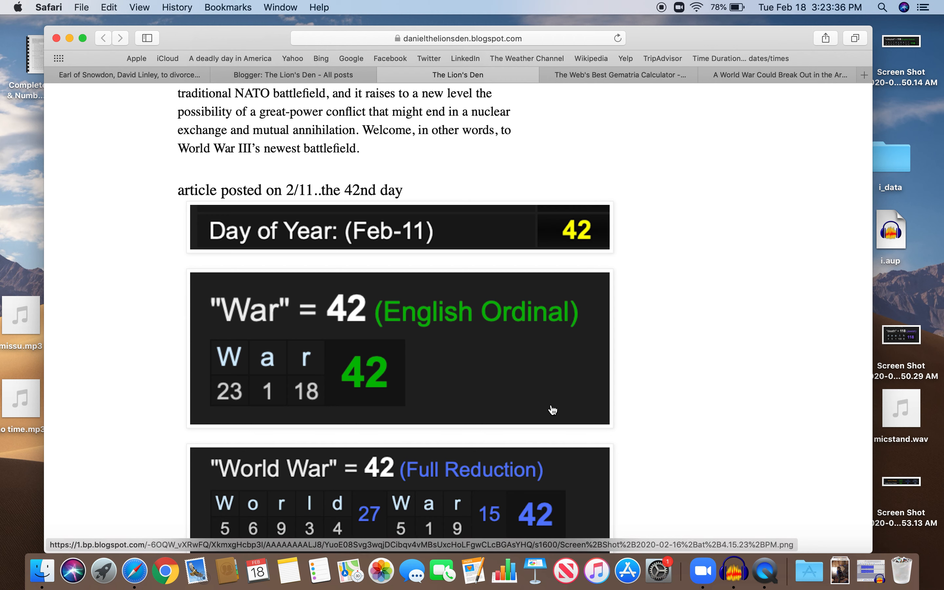
scroll(down, 3)
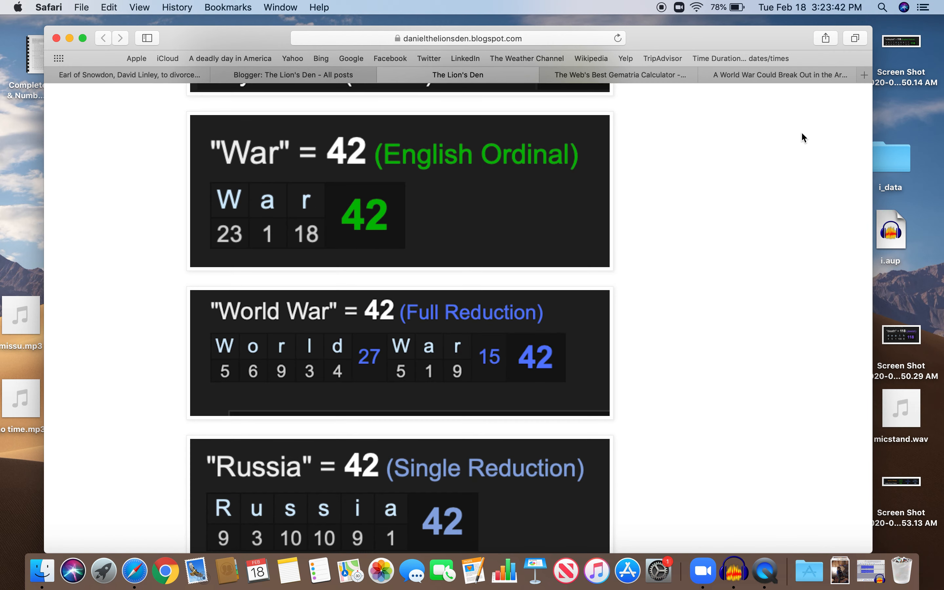
scroll(down, 3)
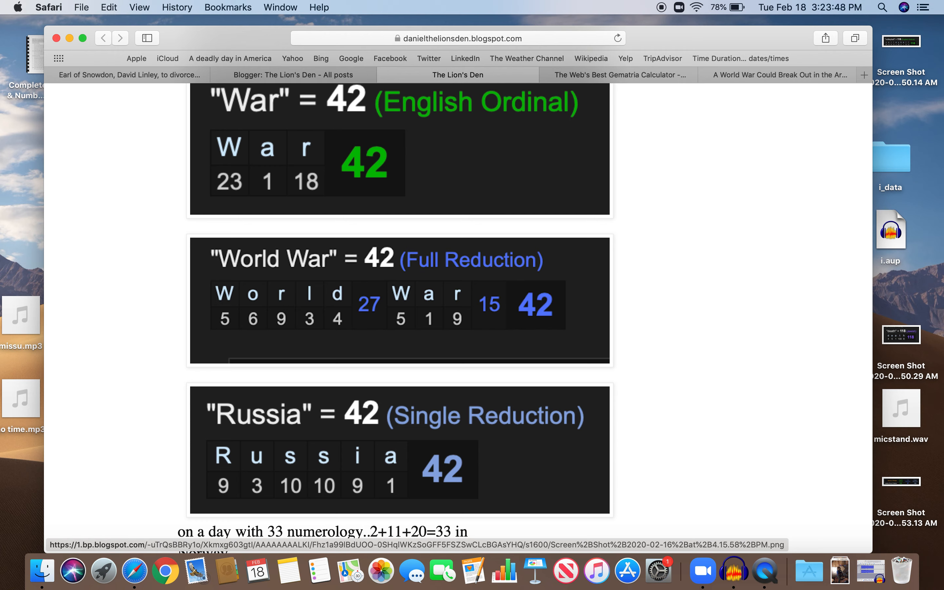
scroll(down, 3)
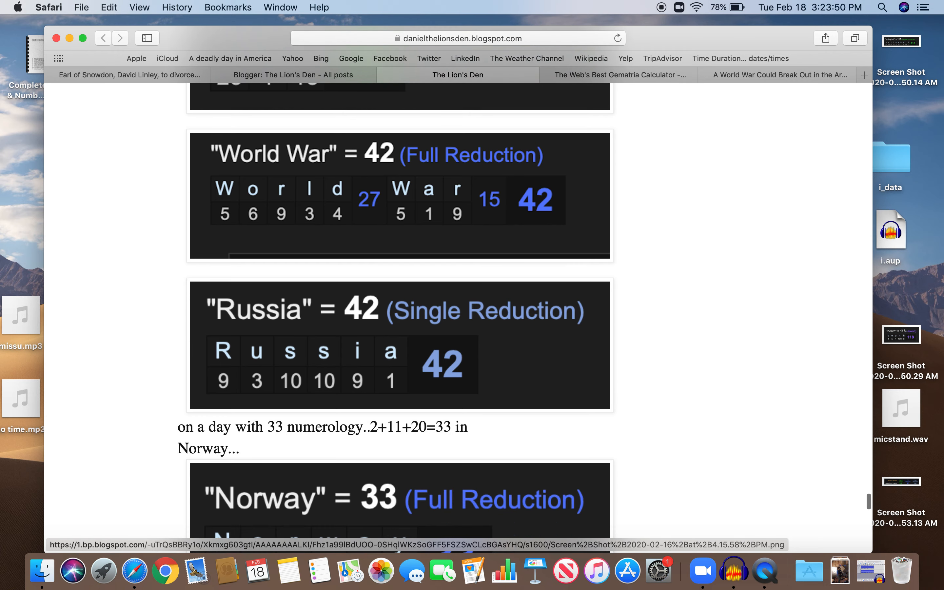
click(398, 500)
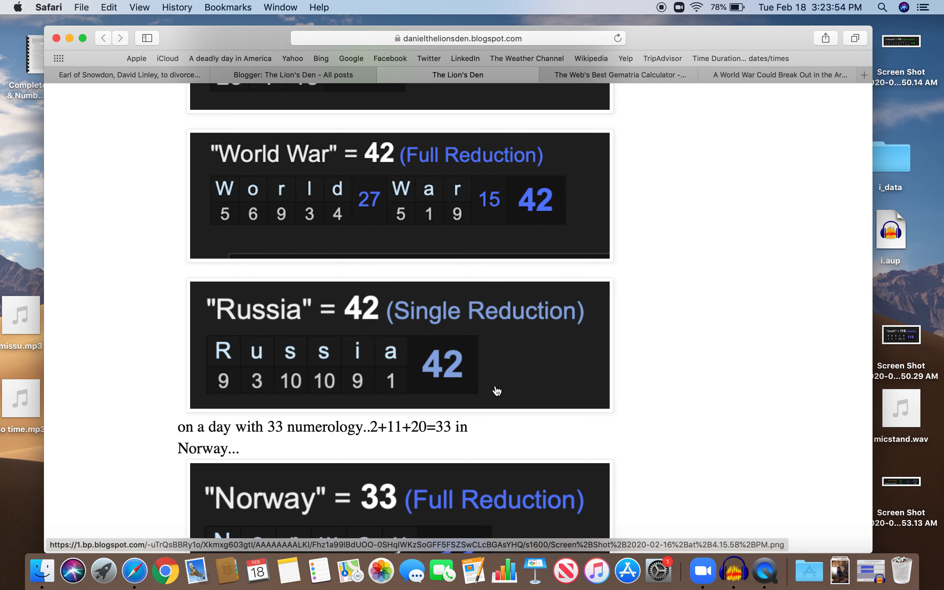
scroll(down, 3)
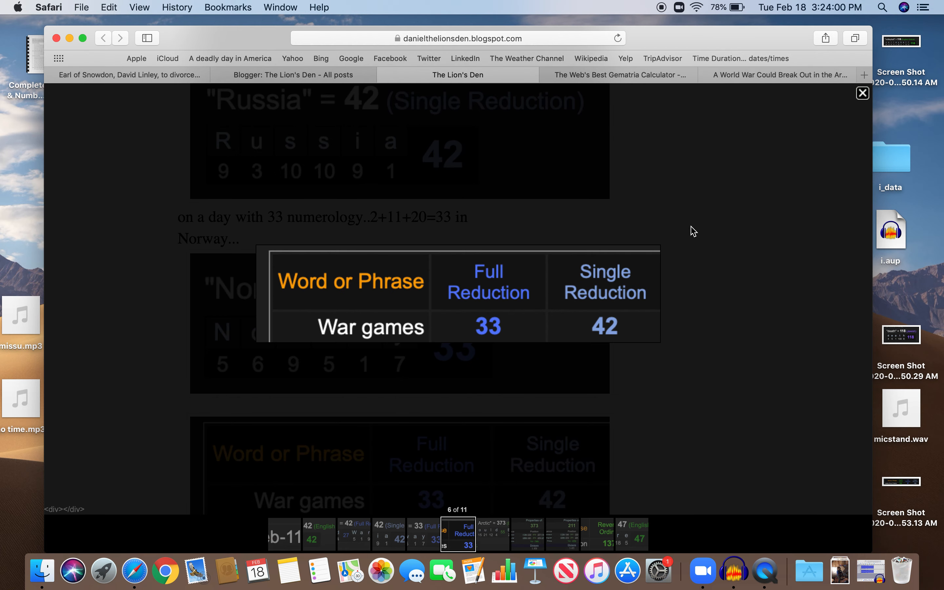
mouse_move(831, 117)
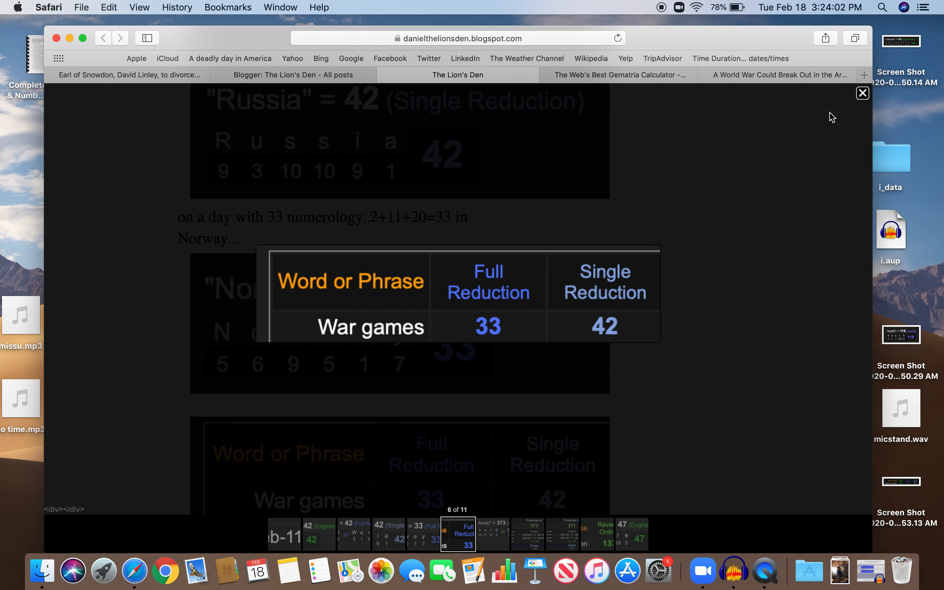
click(862, 93)
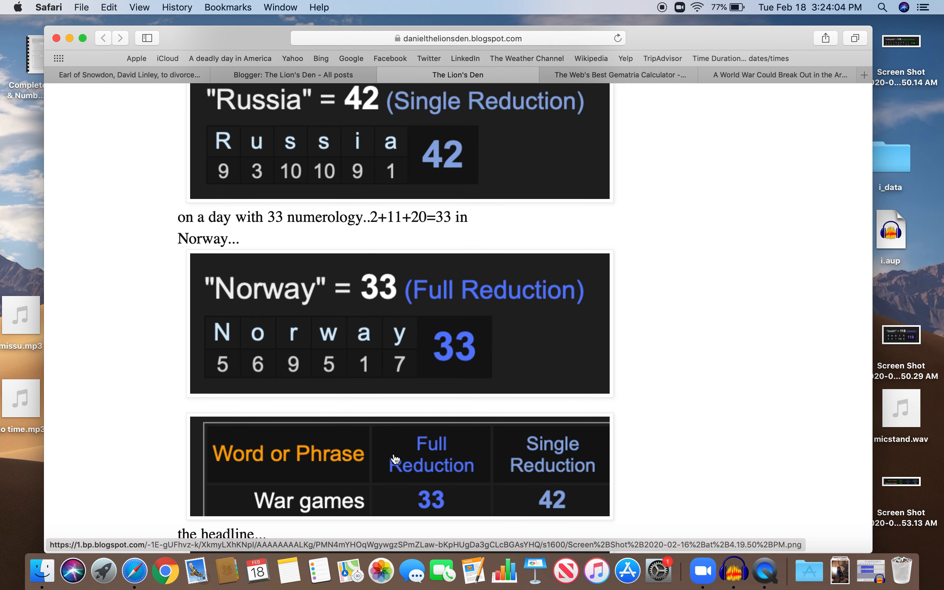
View the next enlarged screenshot on the properties of 373 and continue down the post
scroll(down, 3)
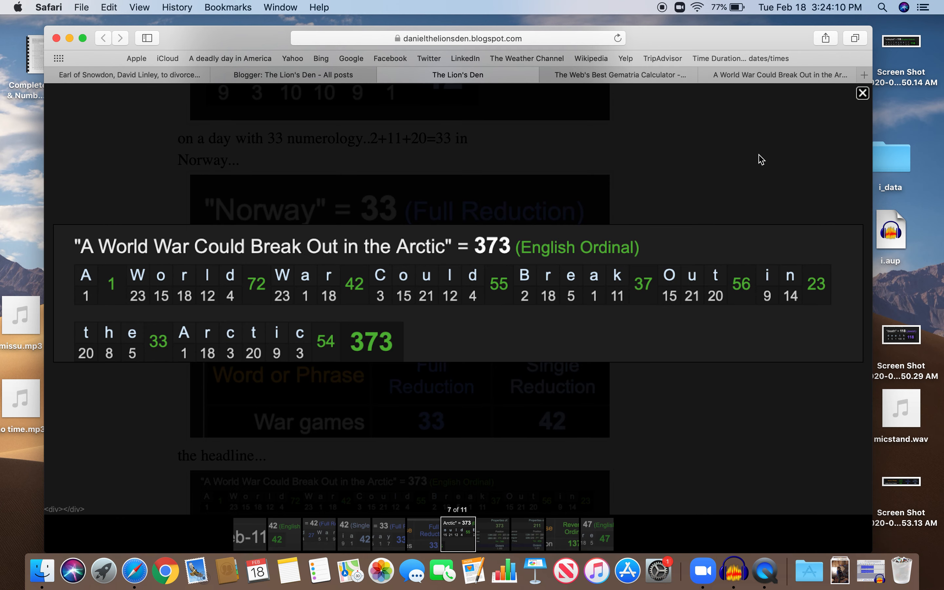
click(863, 92)
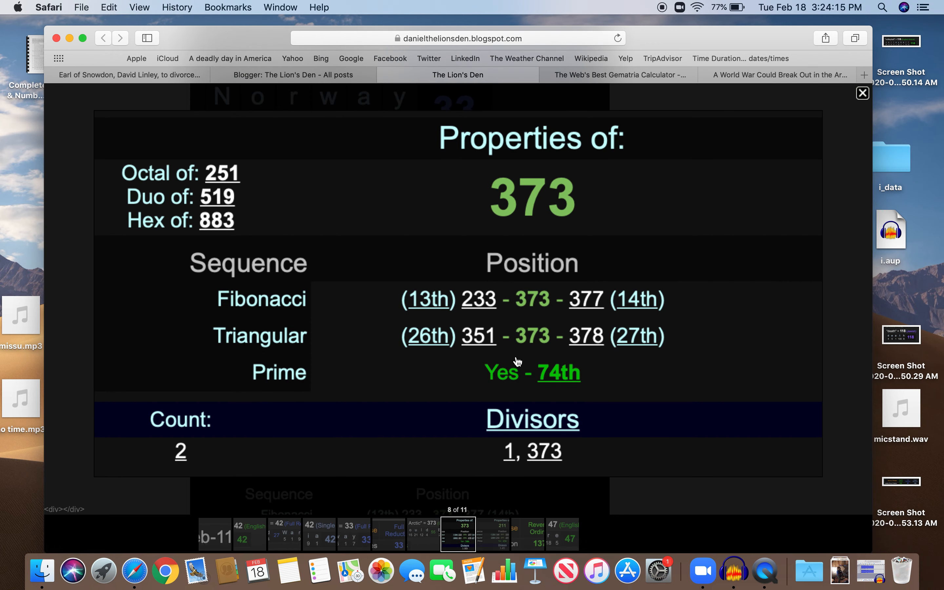
mouse_move(738, 146)
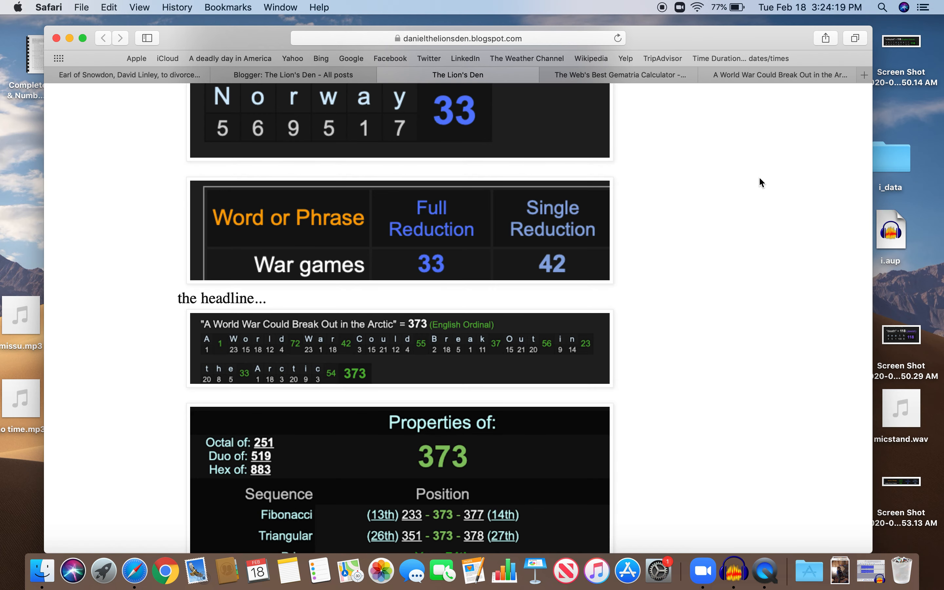
scroll(down, 3)
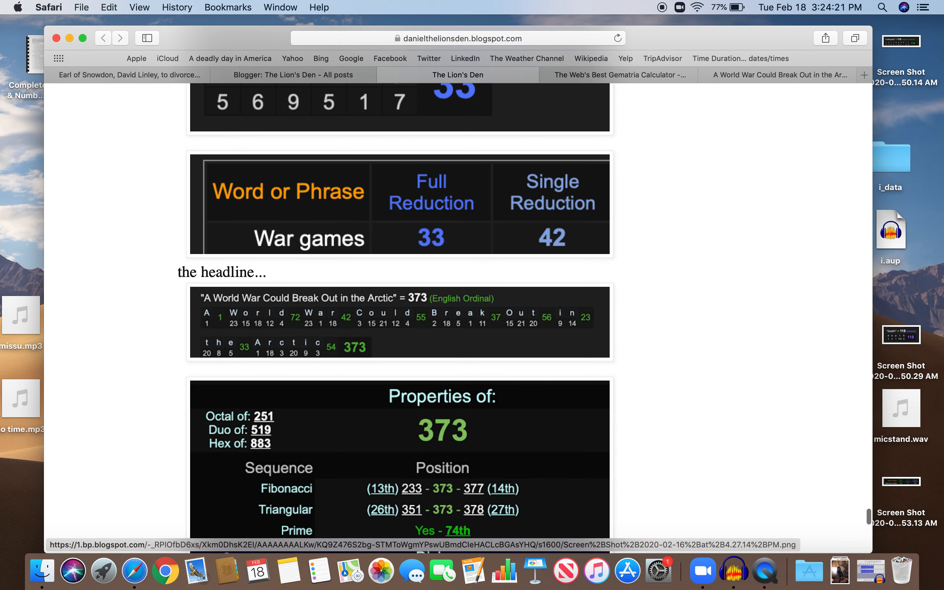
scroll(down, 3)
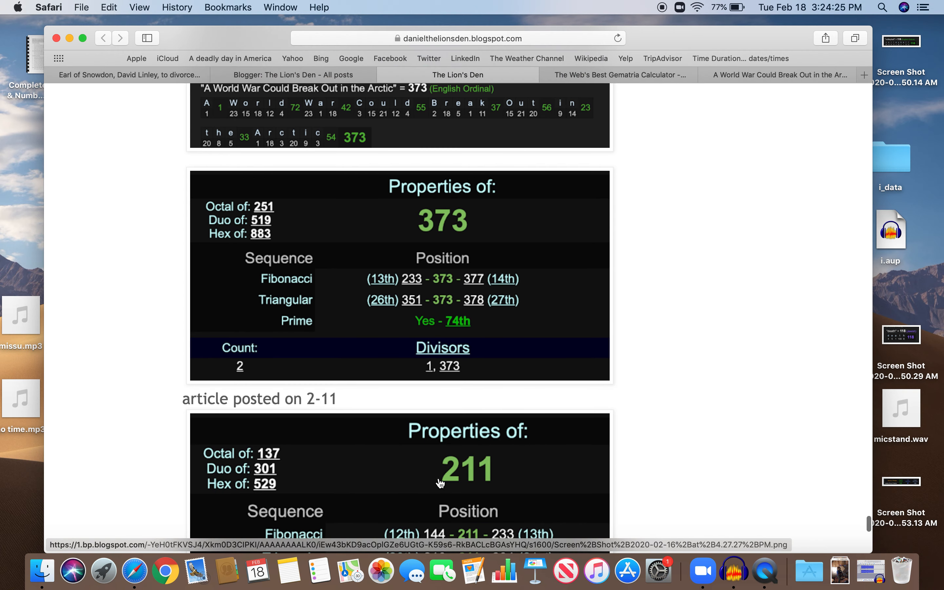
click(442, 470)
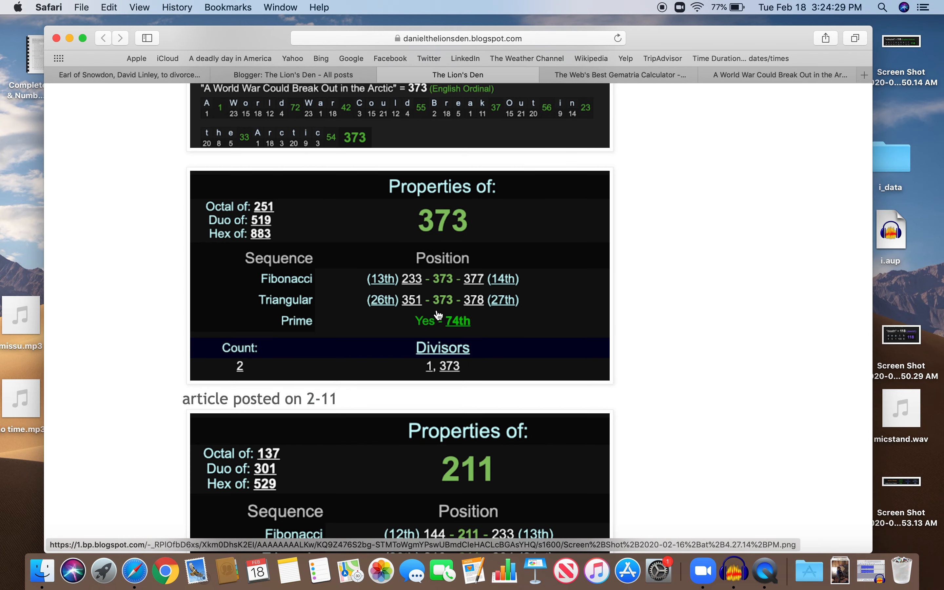
Read to the post's end with The Nation (137, 47) and Klare = 47 images
scroll(down, 3)
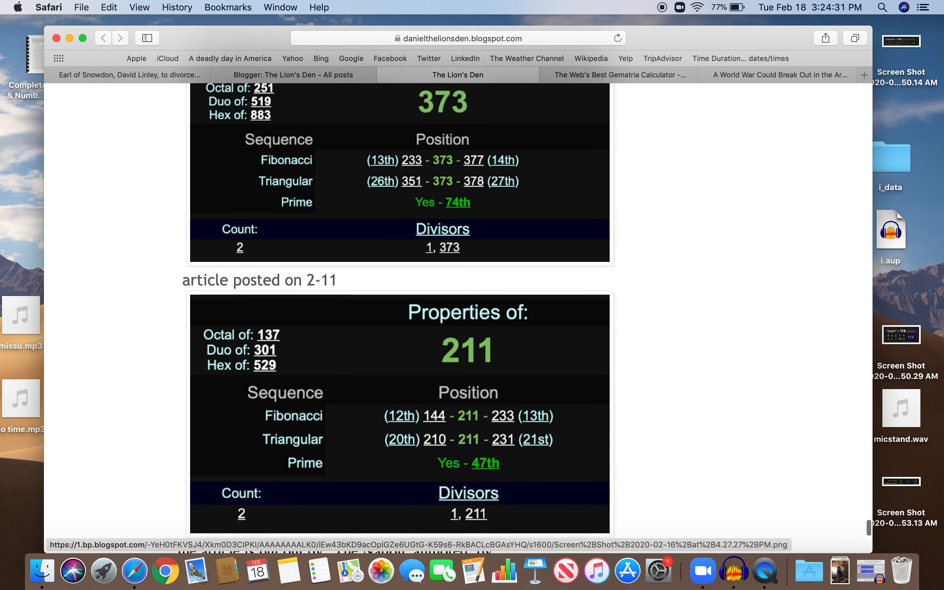
scroll(down, 3)
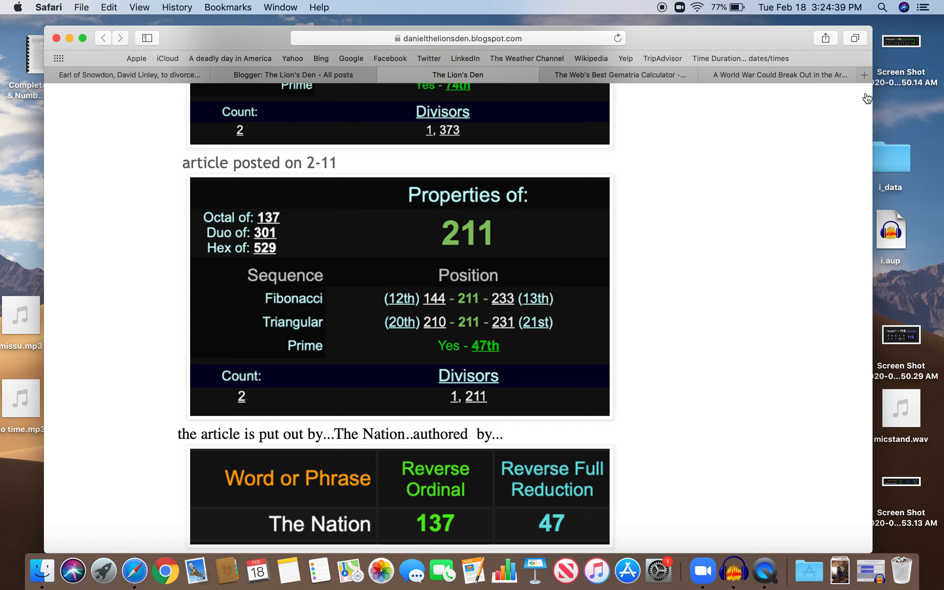
scroll(down, 3)
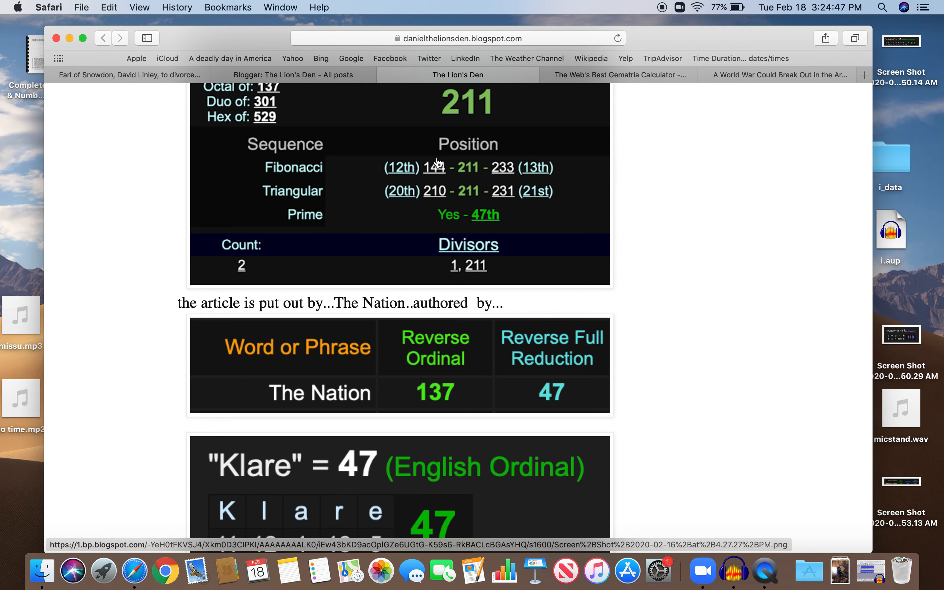
mouse_move(285, 342)
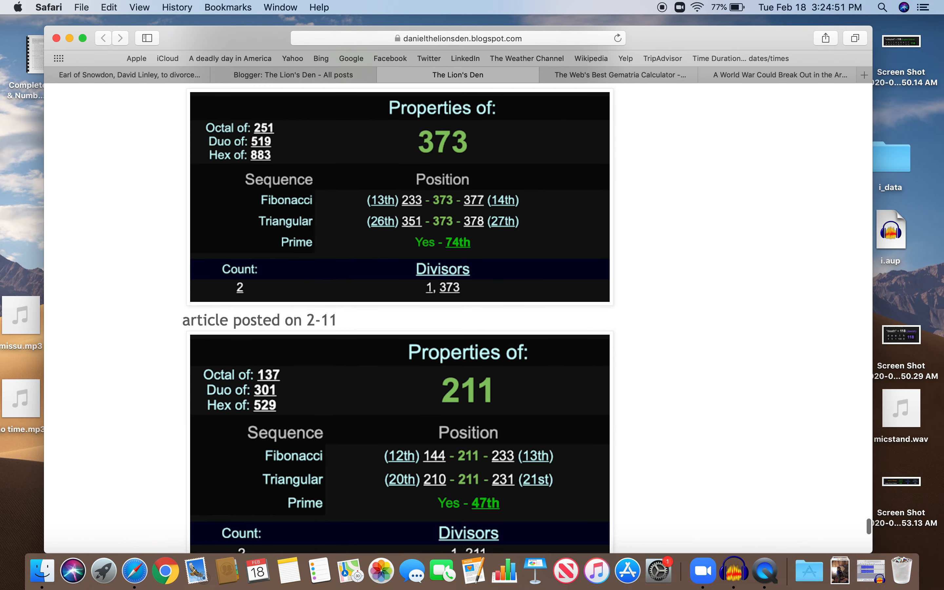
scroll(up, 3)
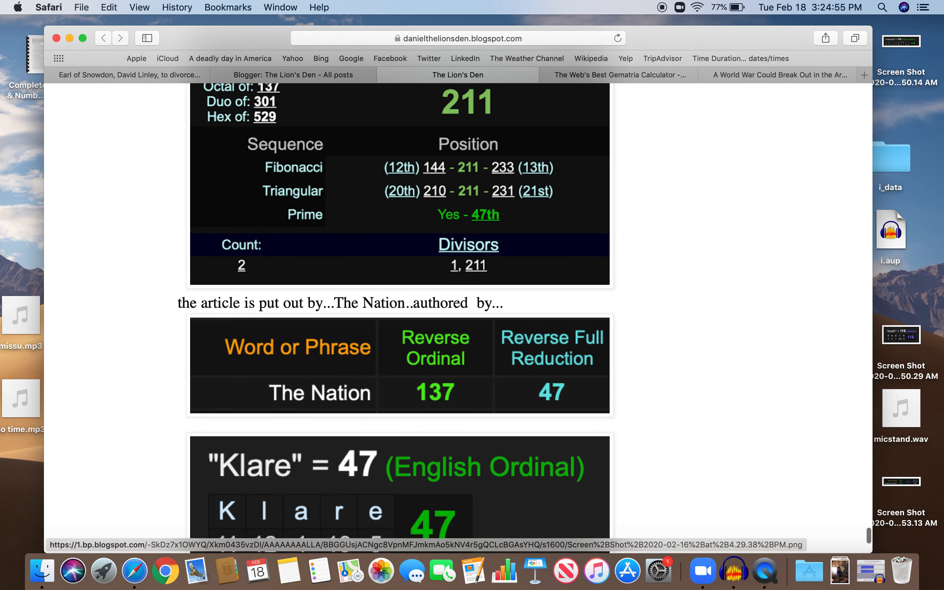
scroll(down, 3)
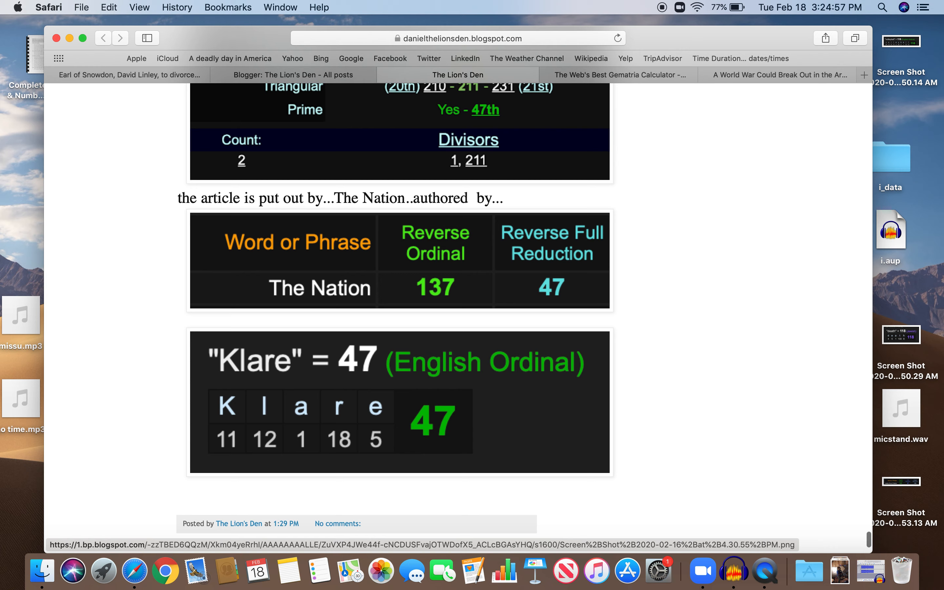
Replace the long quote in Gematrinator with russia, scoring 87, 24 and 42
click(616, 75)
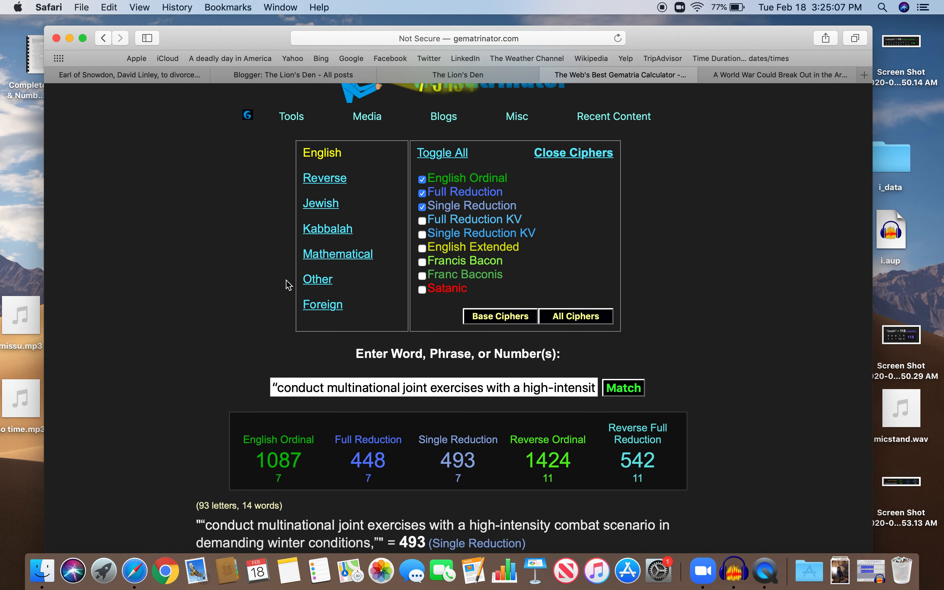
triple_click(433, 388)
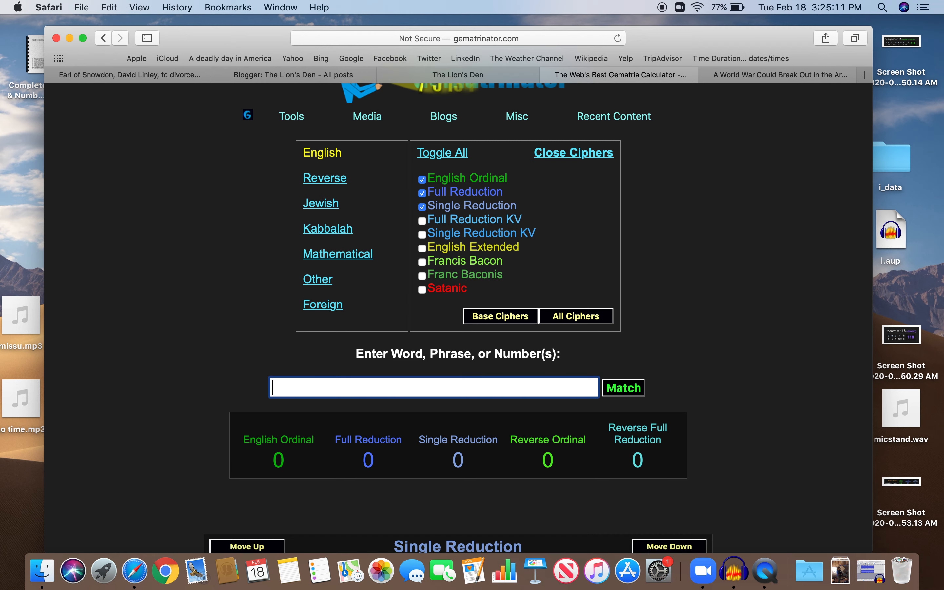
text(russia)
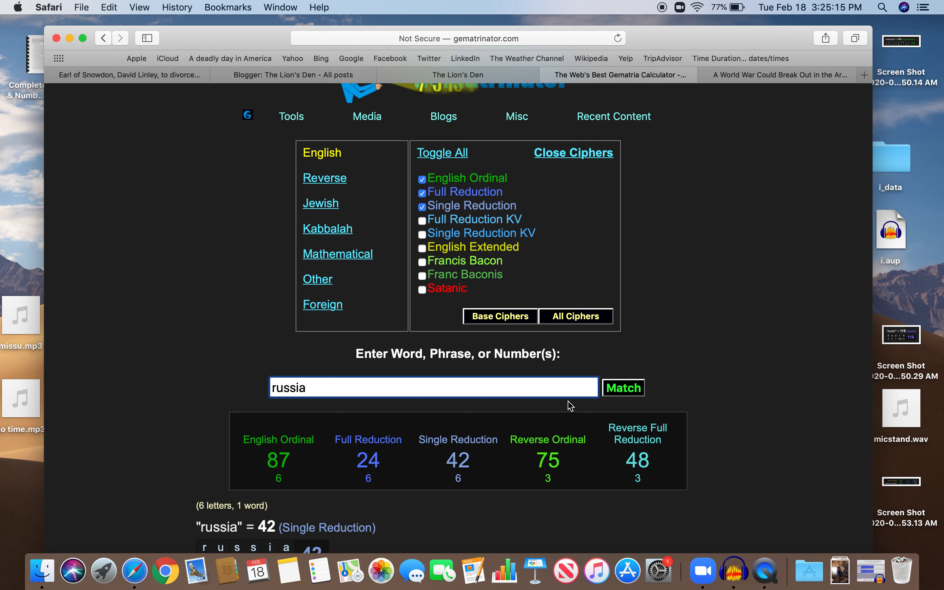
mouse_move(533, 467)
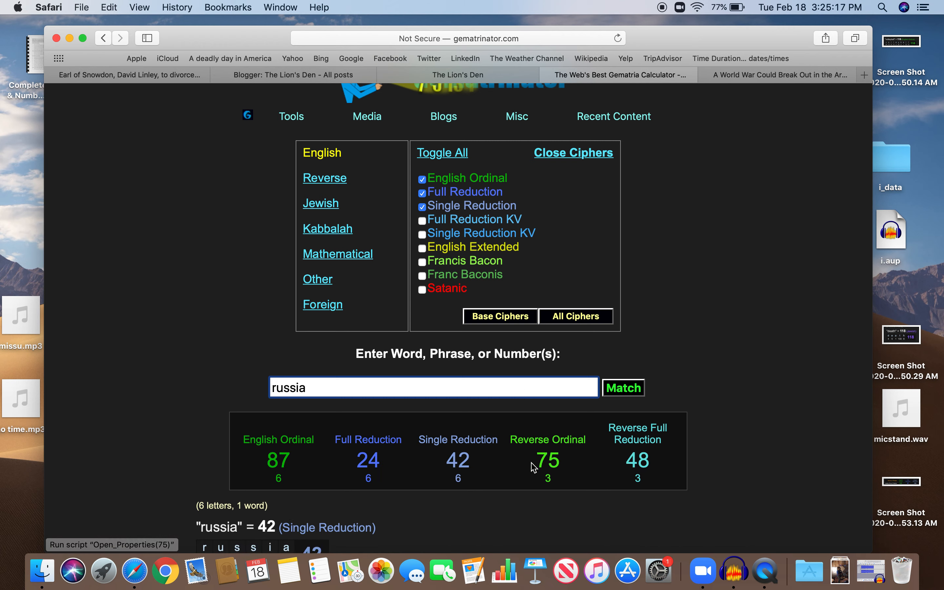
mouse_move(500, 469)
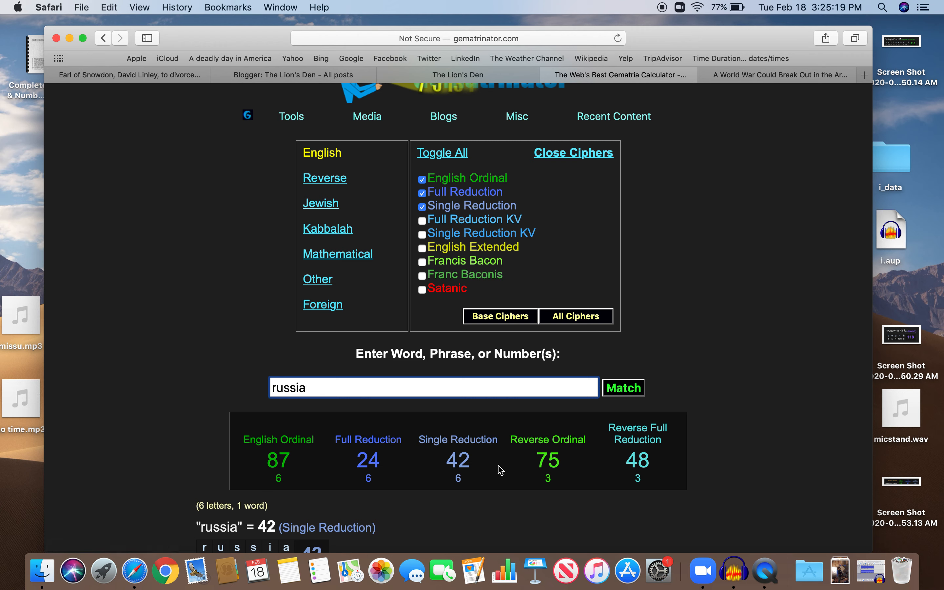
mouse_move(521, 277)
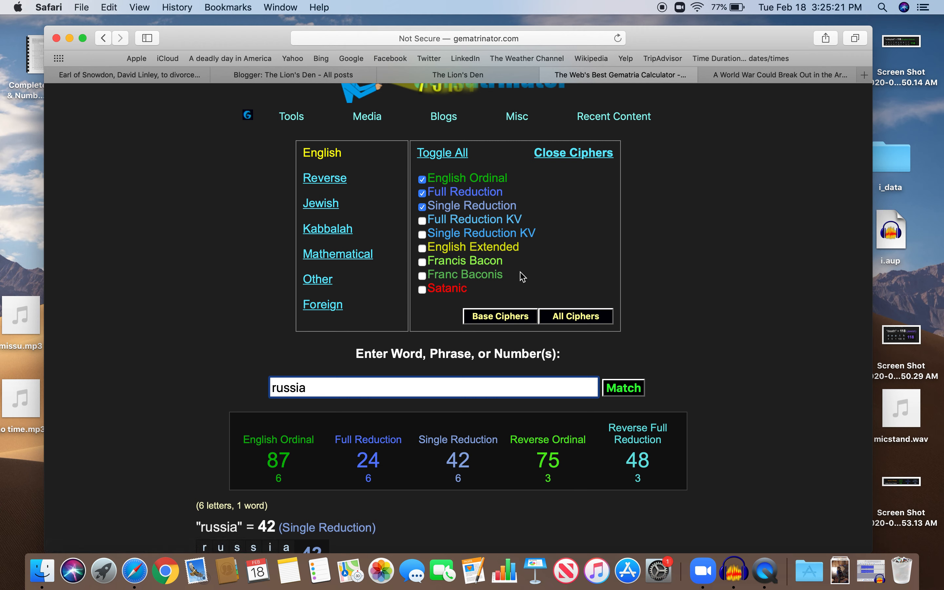
click(778, 75)
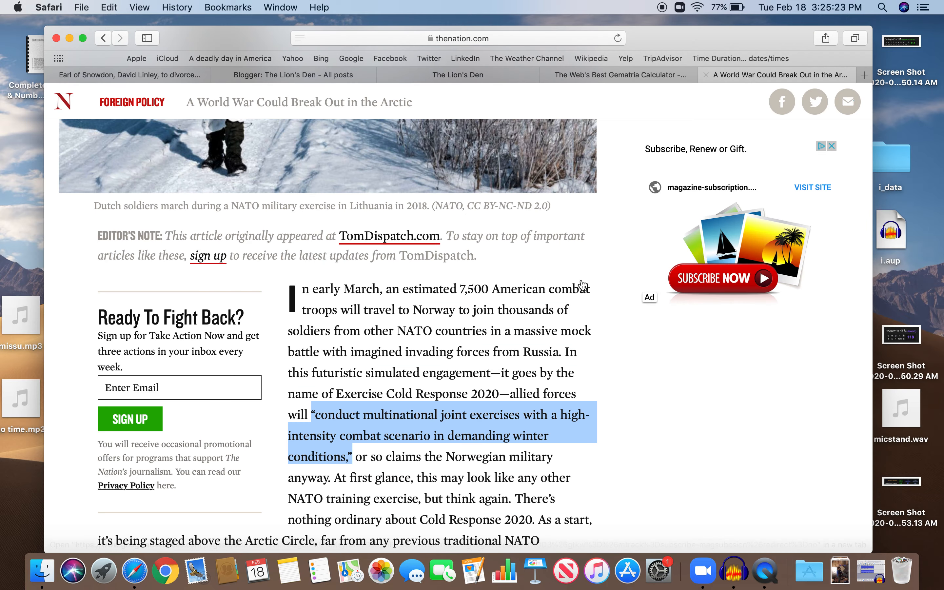
click(368, 427)
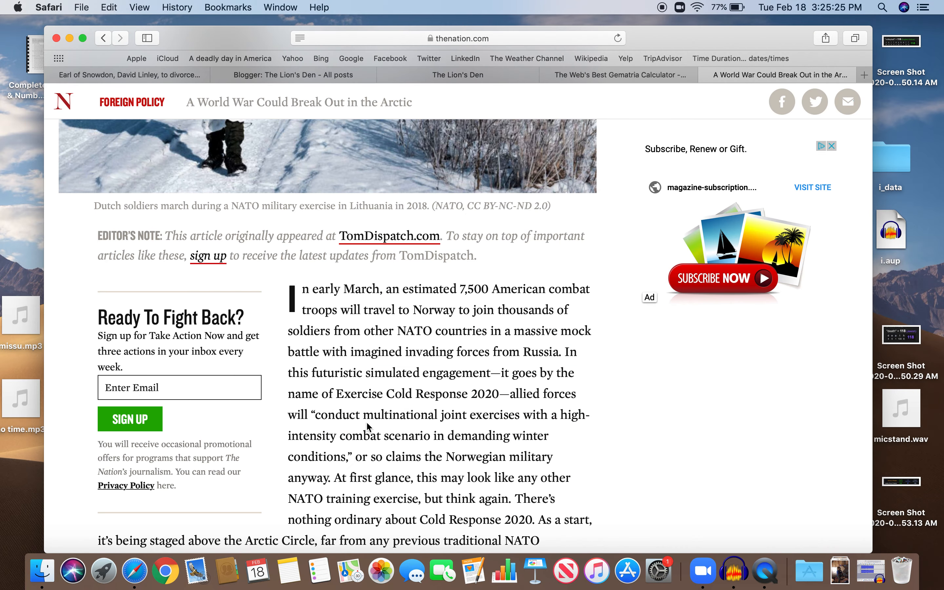
mouse_move(514, 481)
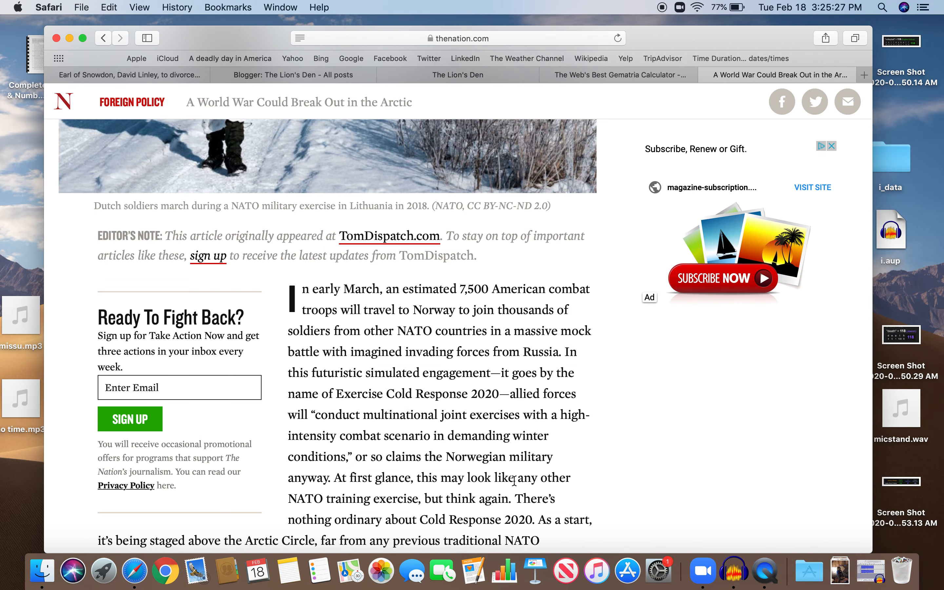
mouse_move(650, 476)
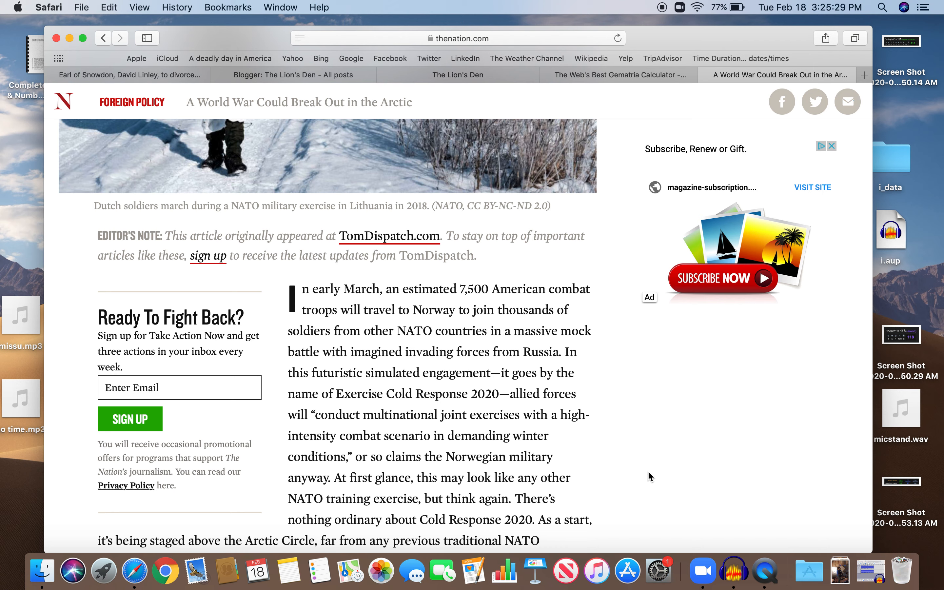
mouse_move(367, 289)
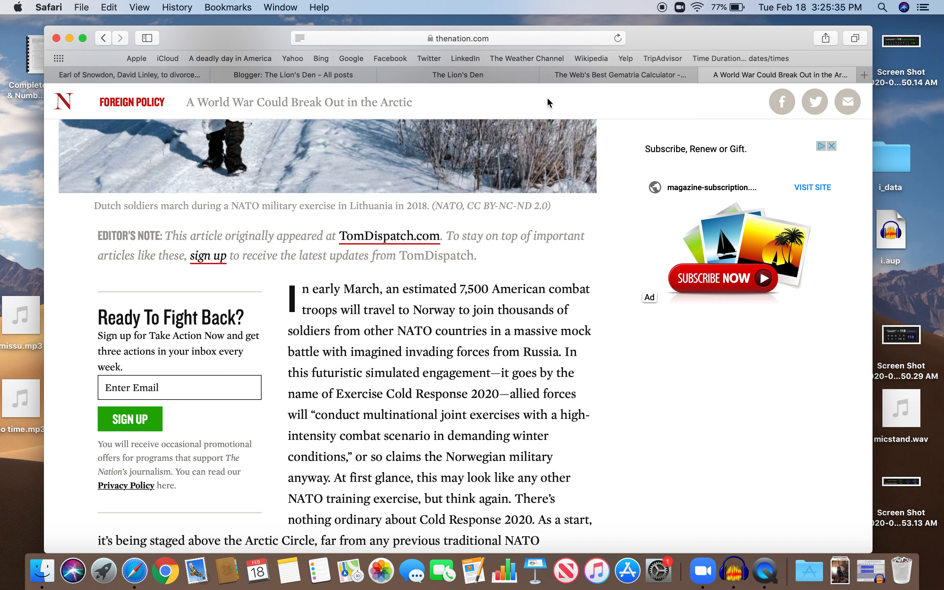
mouse_move(598, 261)
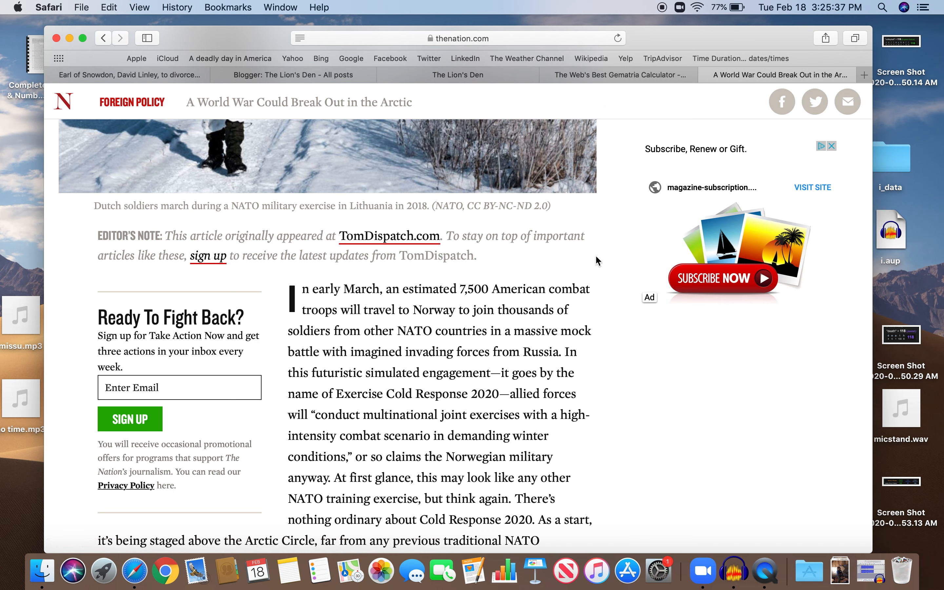
scroll(down, 3)
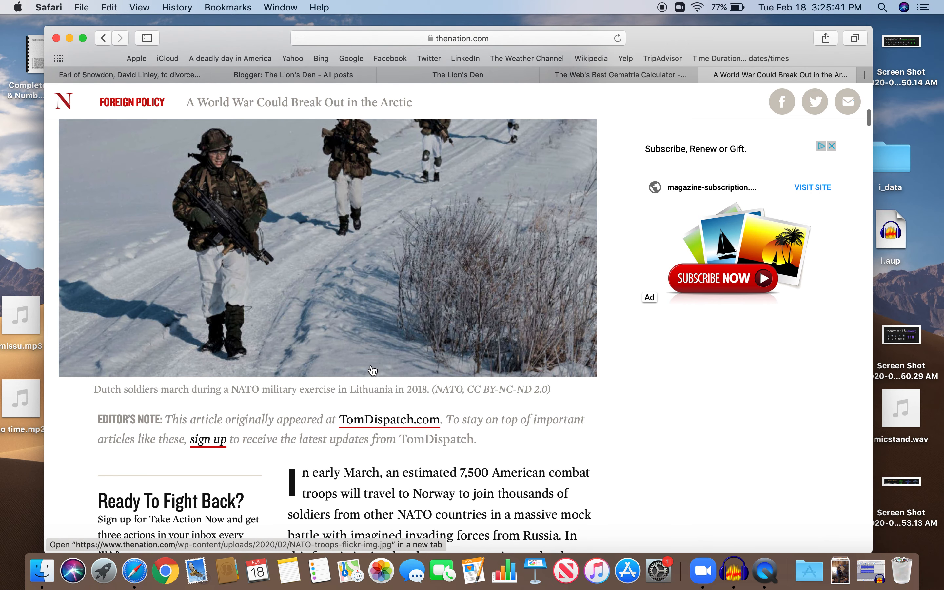
double_click(372, 389)
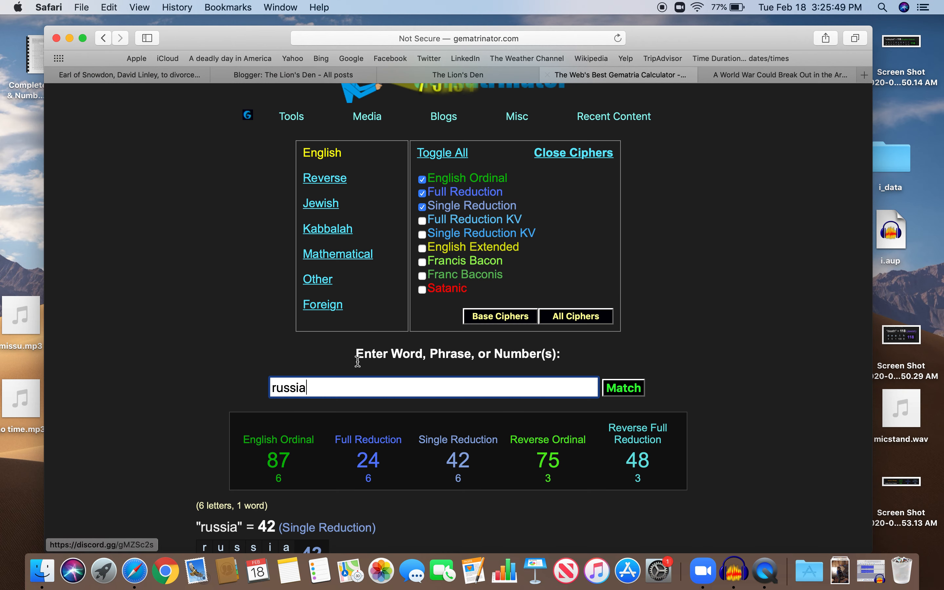
Calculate Lithuania (95, 41) then Nato (50, 14, 14), listing both in the history table above russia
text(Lithuania)
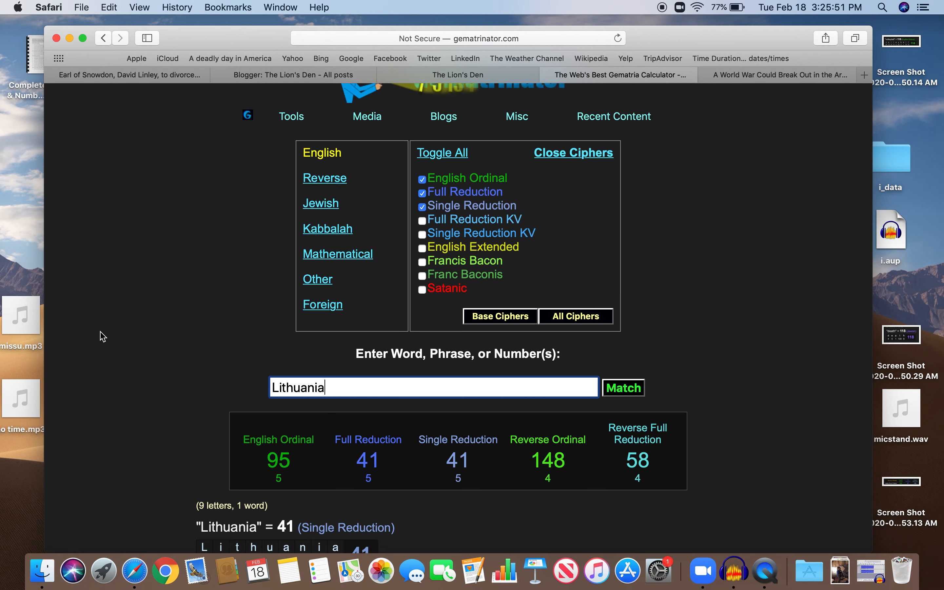
mouse_move(469, 337)
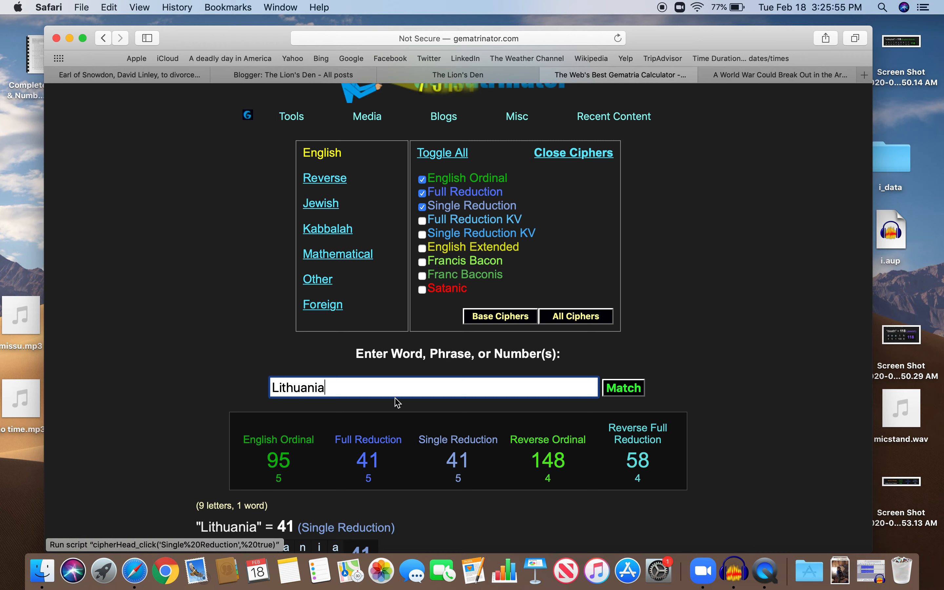
click(291, 116)
text(NAt)
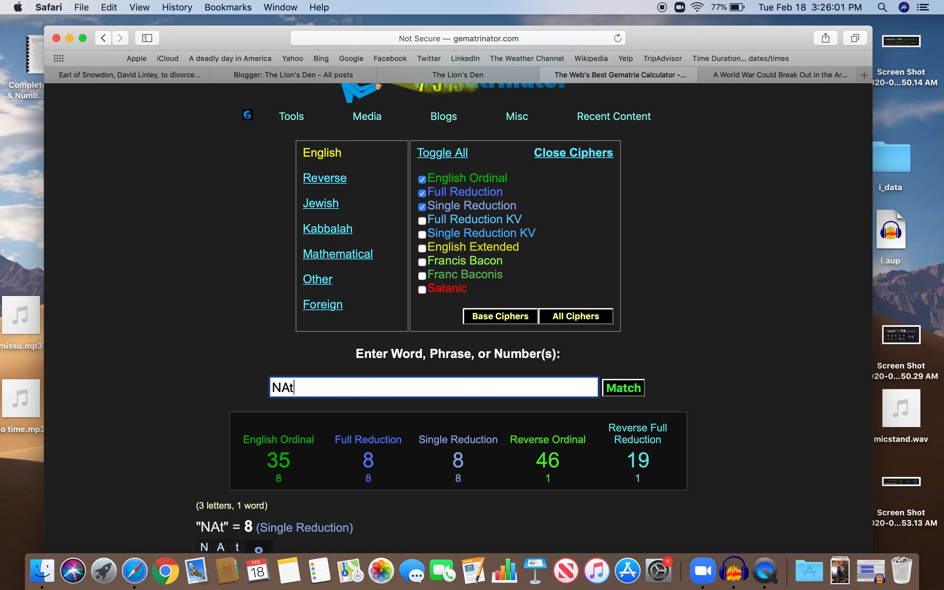
text(Nato)
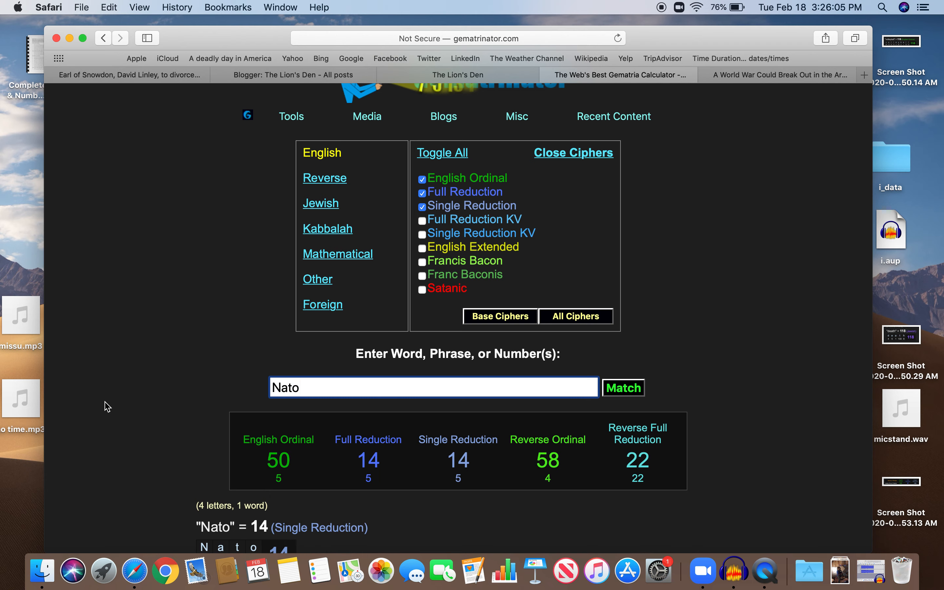
scroll(down, 3)
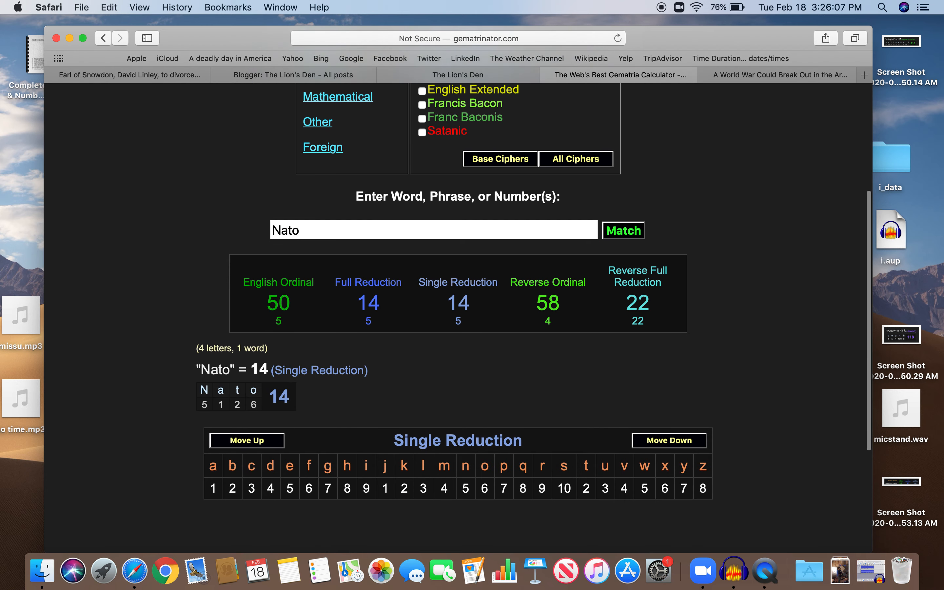
scroll(down, 3)
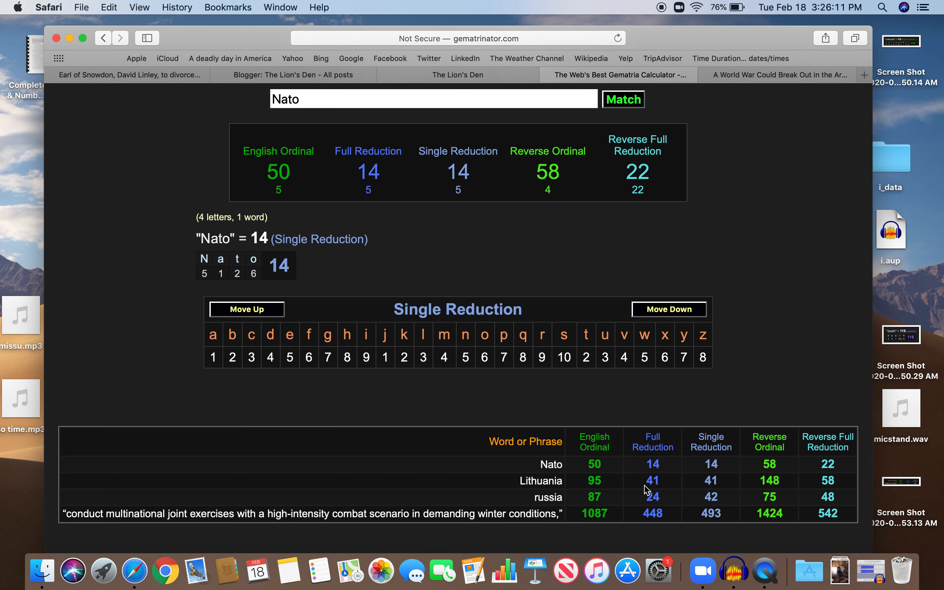
mouse_move(304, 107)
text( ex)
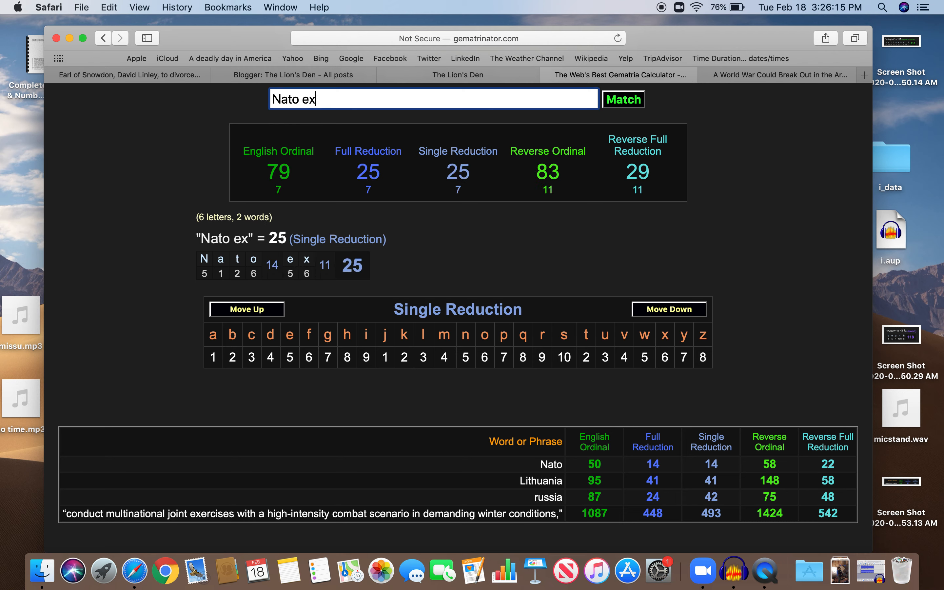
Score Nato exercises (157, 58, 76) and theater (77, 32, 32) into the comparison table
text(ercises)
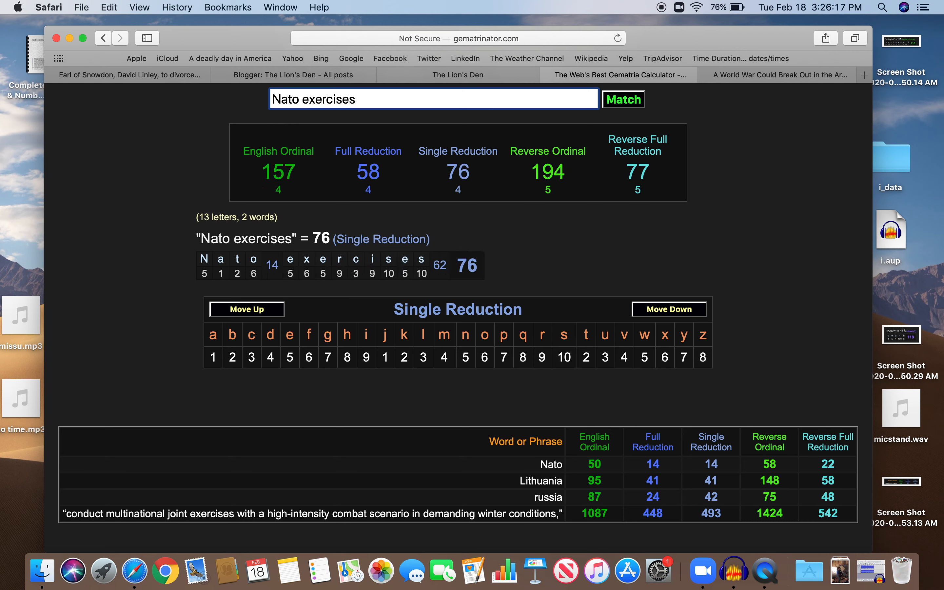
click(624, 99)
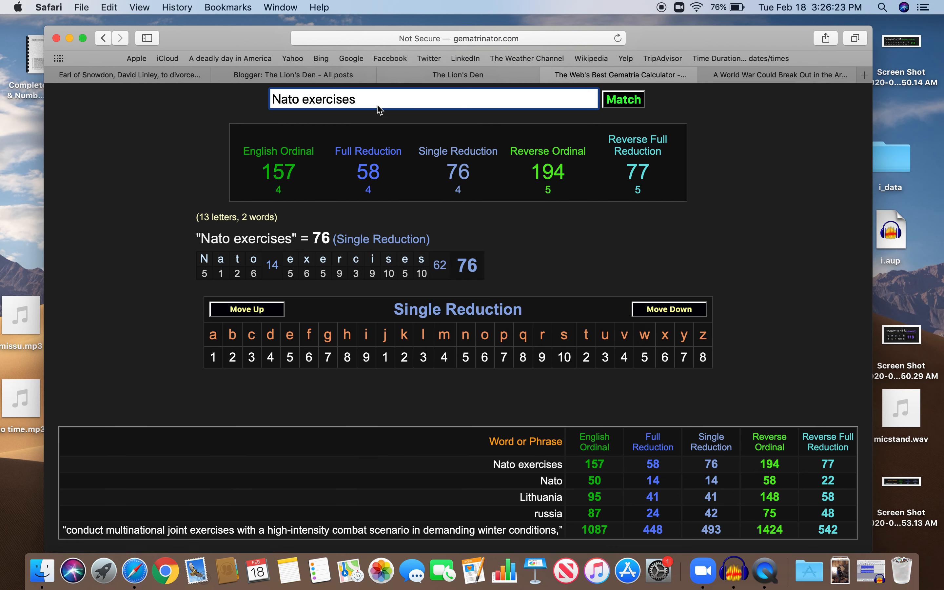
text(theater)
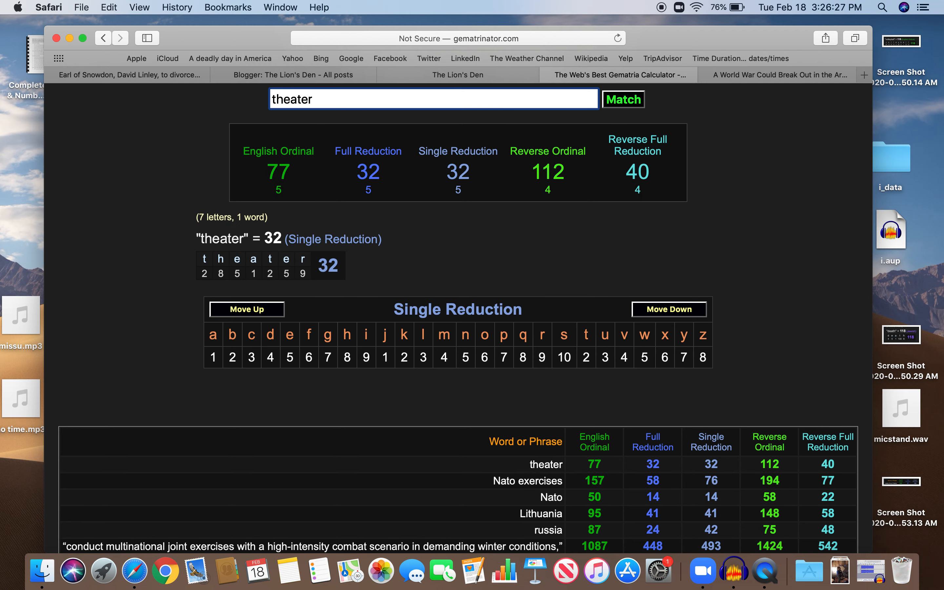
mouse_move(232, 296)
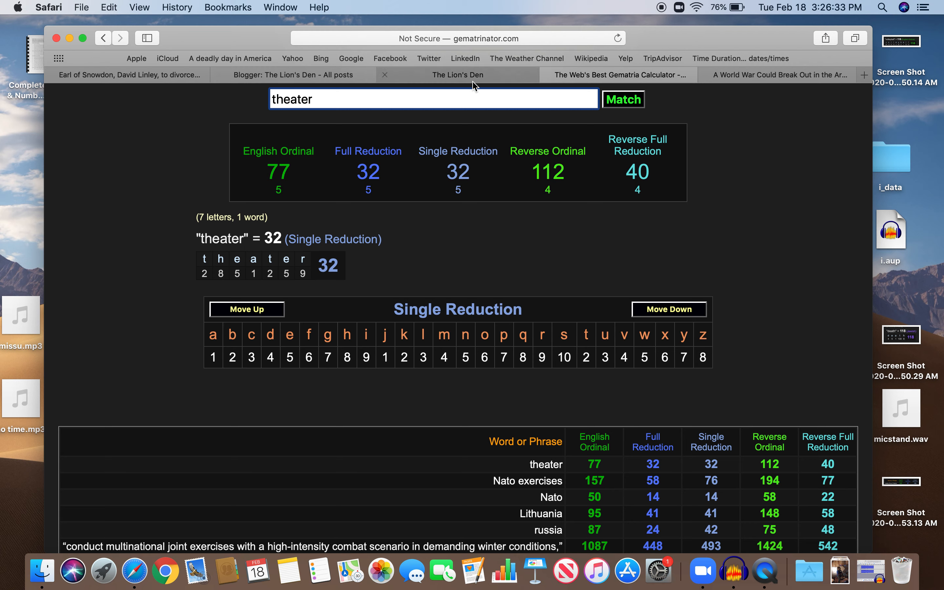
click(457, 75)
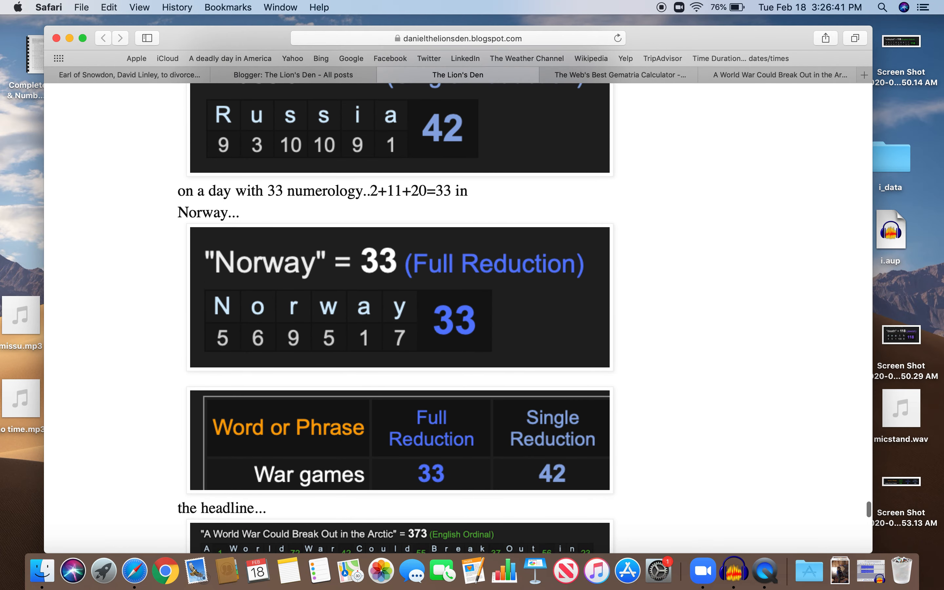
scroll(down, 3)
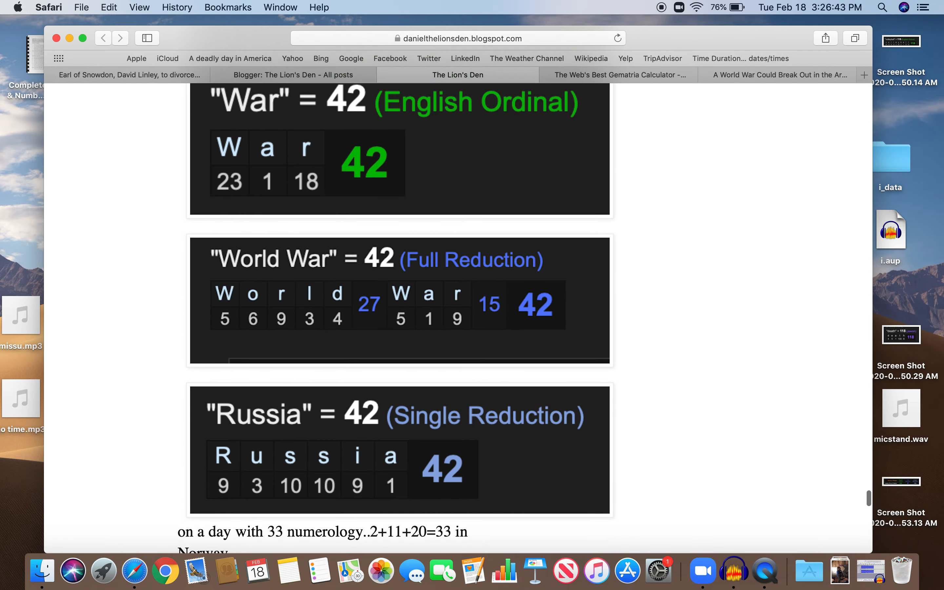
scroll(up, 3)
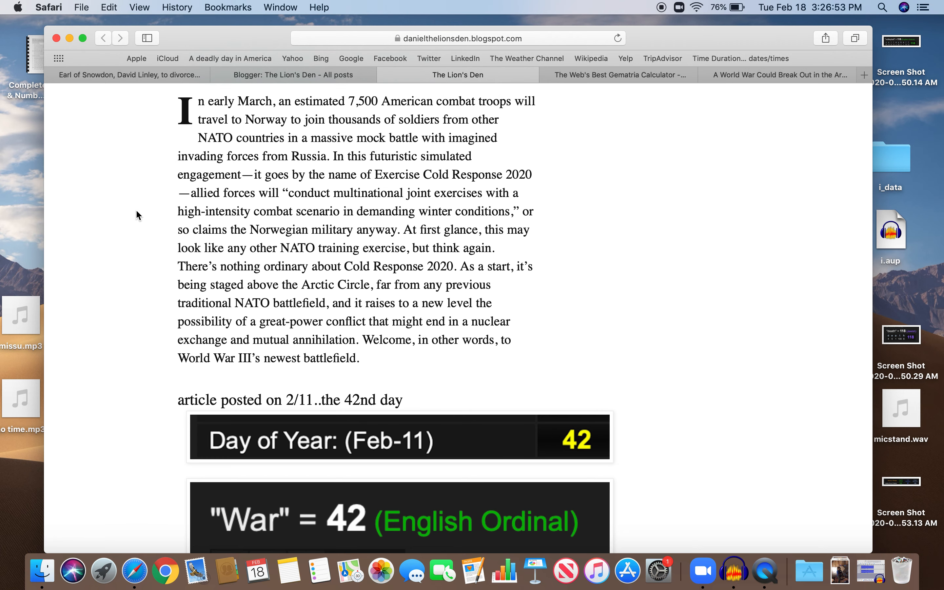
mouse_move(687, 133)
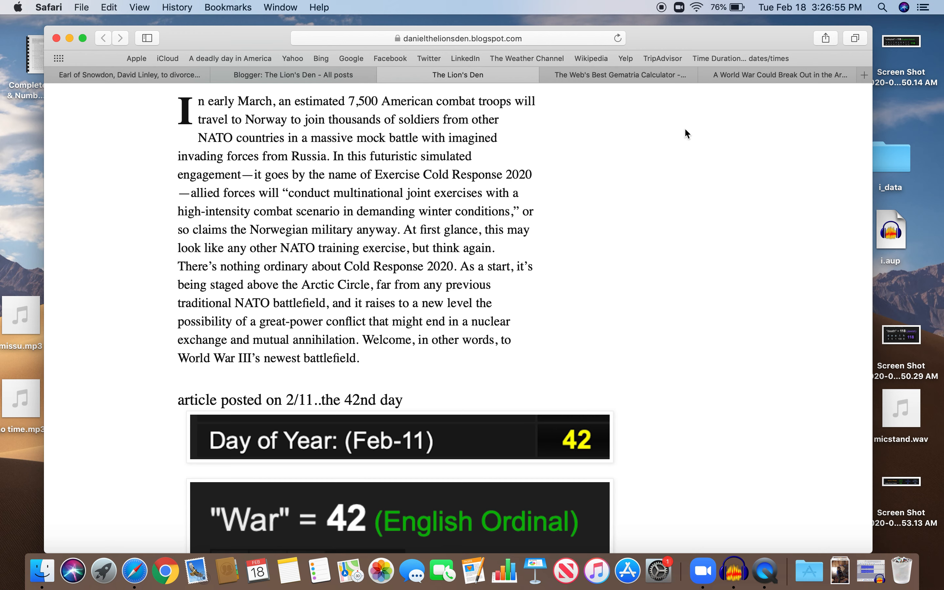
mouse_move(638, 179)
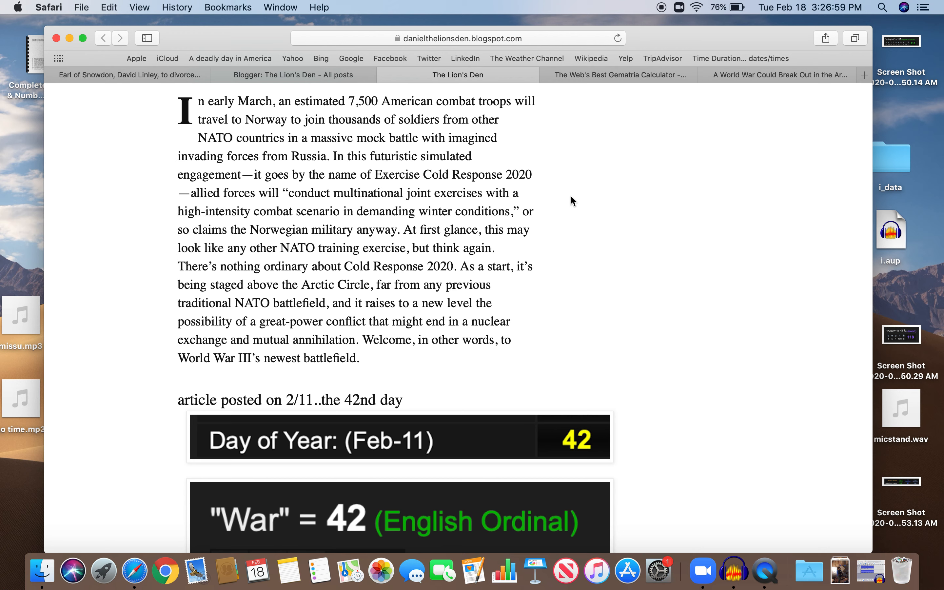
mouse_move(604, 187)
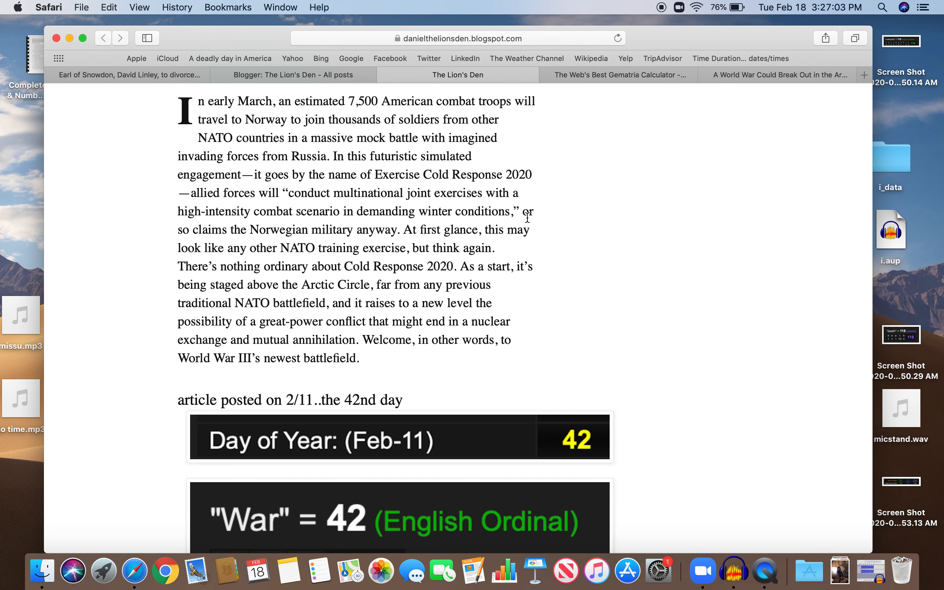
mouse_move(296, 345)
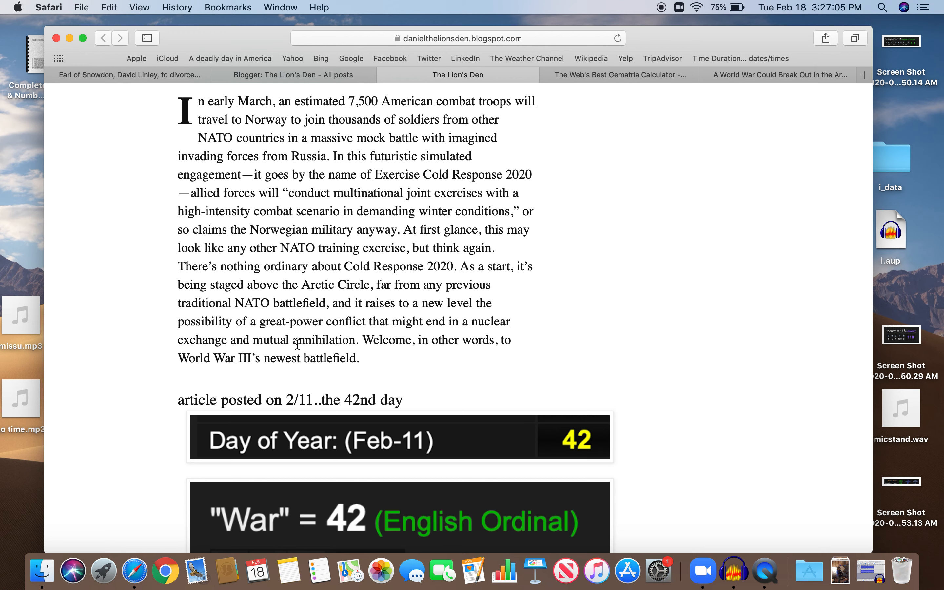
mouse_move(507, 225)
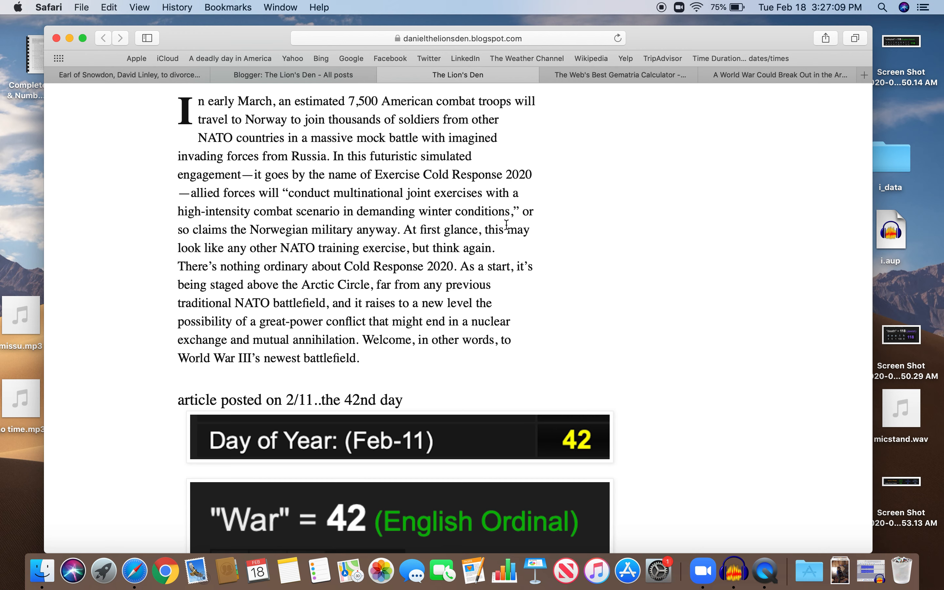
mouse_move(427, 316)
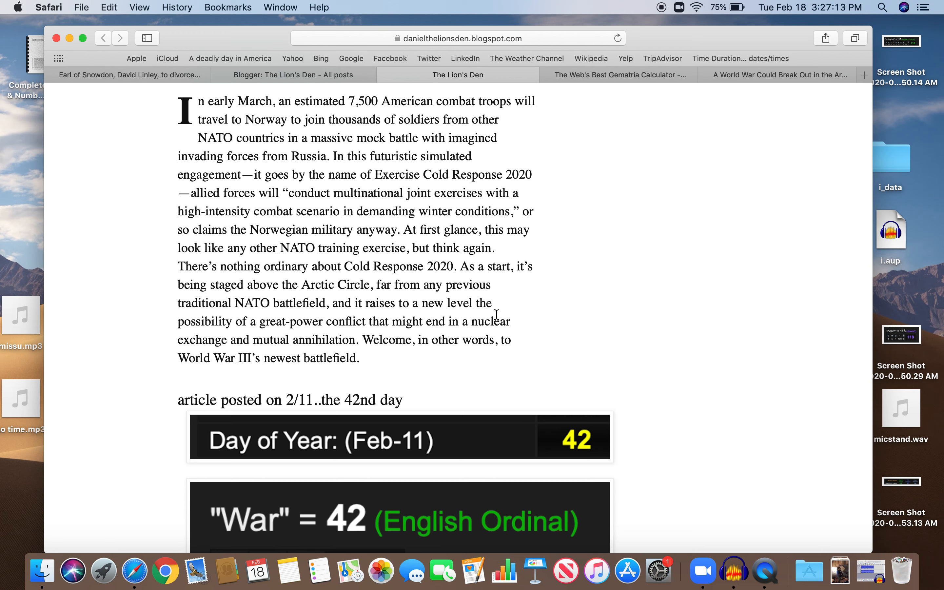
mouse_move(452, 316)
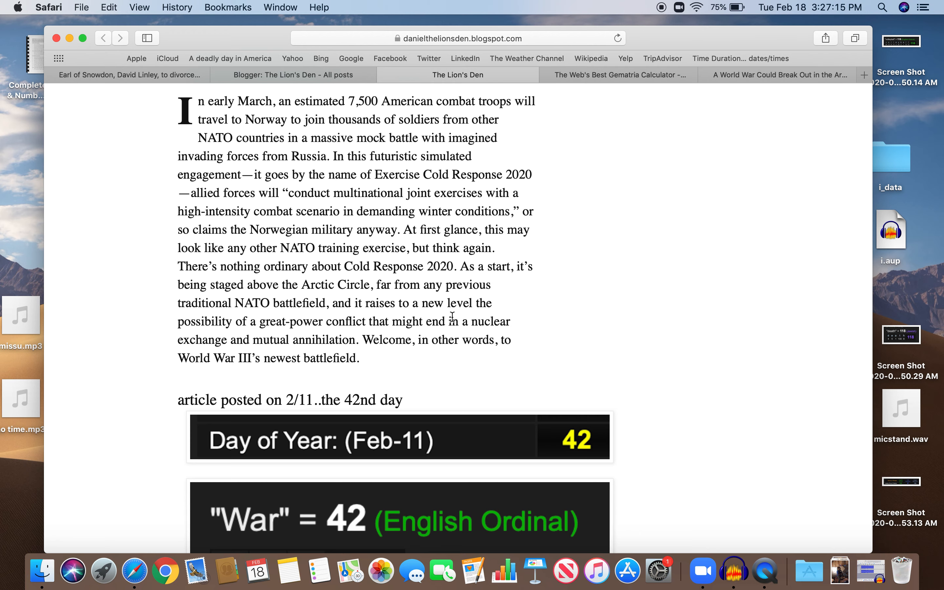
mouse_move(658, 107)
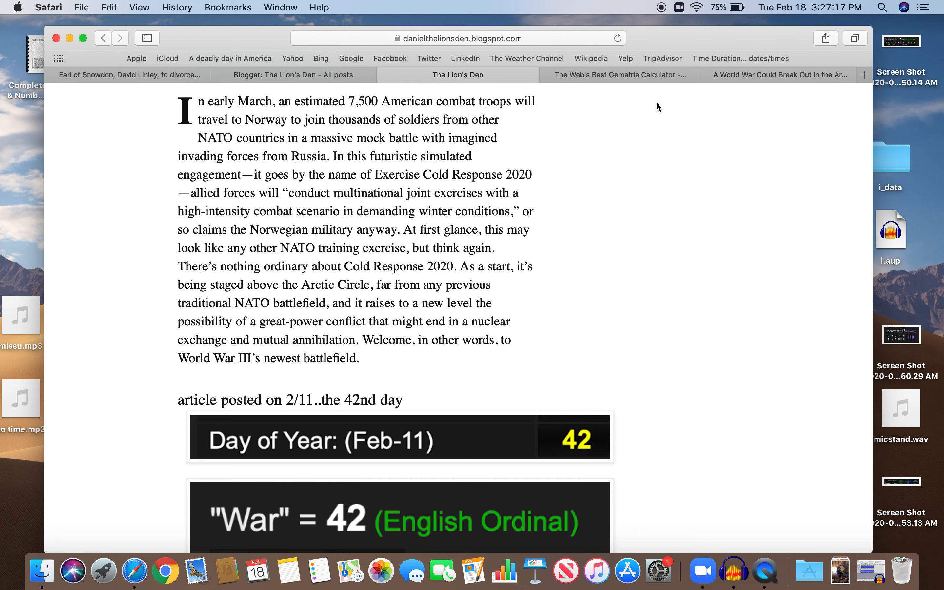
click(615, 75)
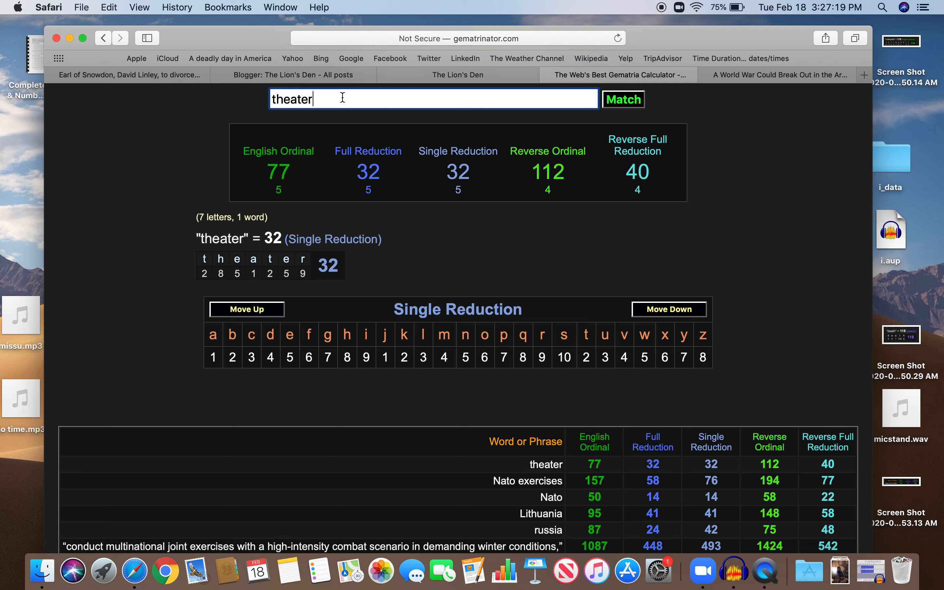
Score new world order at 174, 75, 75, 177 and 69 and view its English Ordinal letter chart
text(new world o)
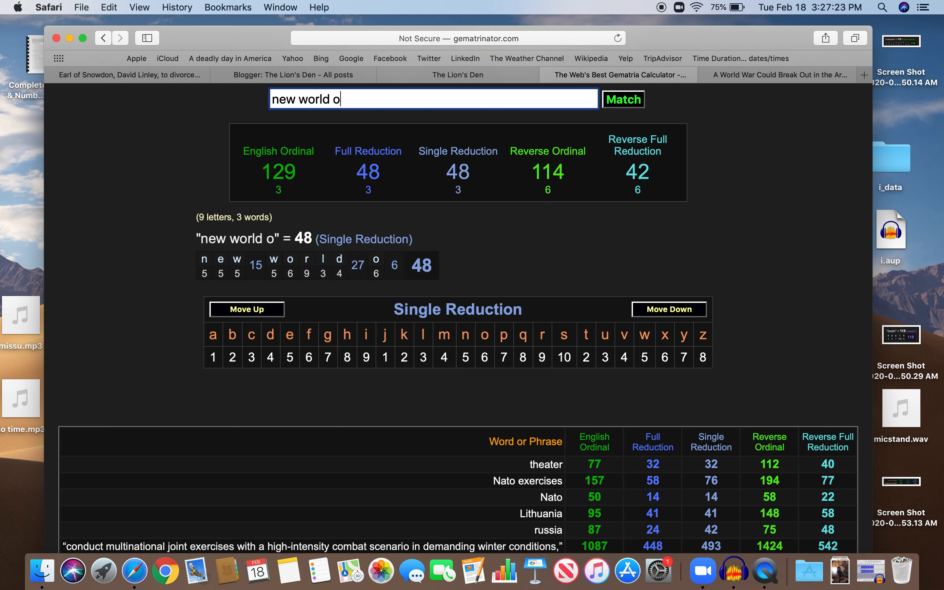
text(rder)
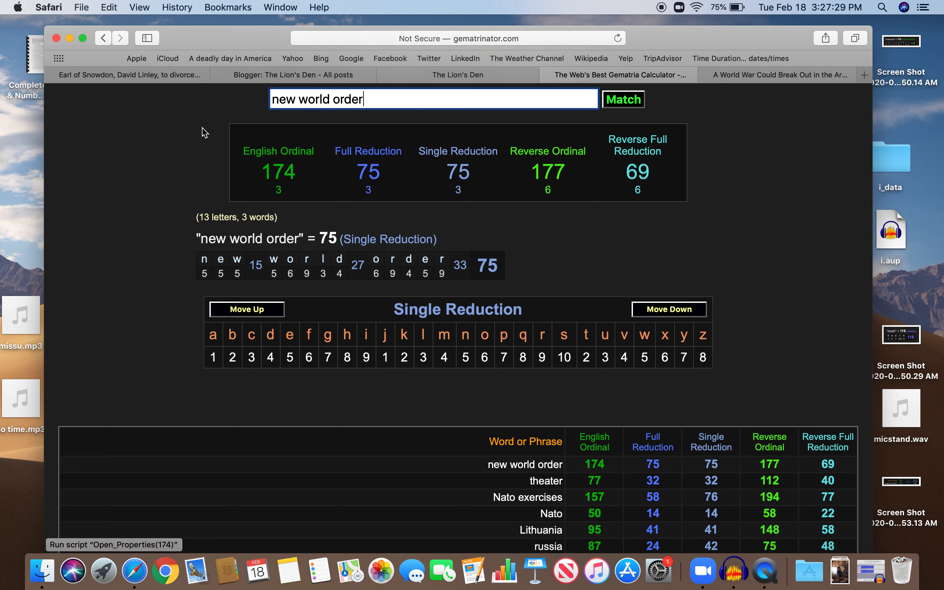
click(278, 152)
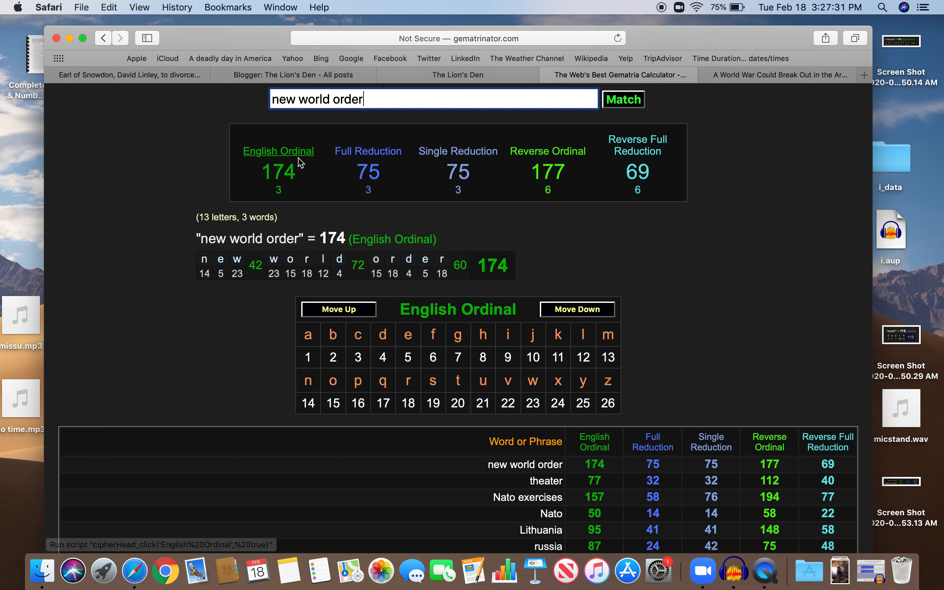
click(458, 151)
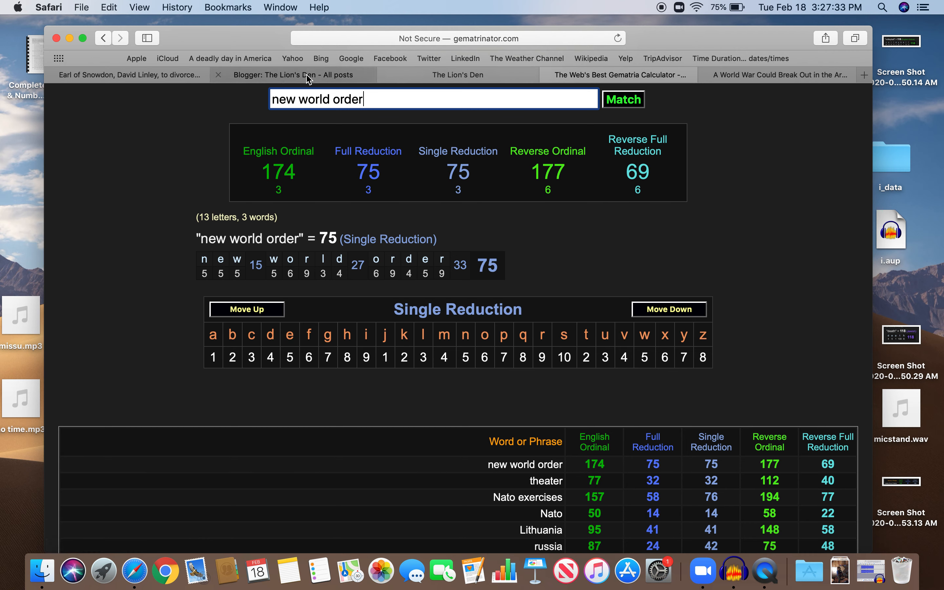
mouse_move(767, 571)
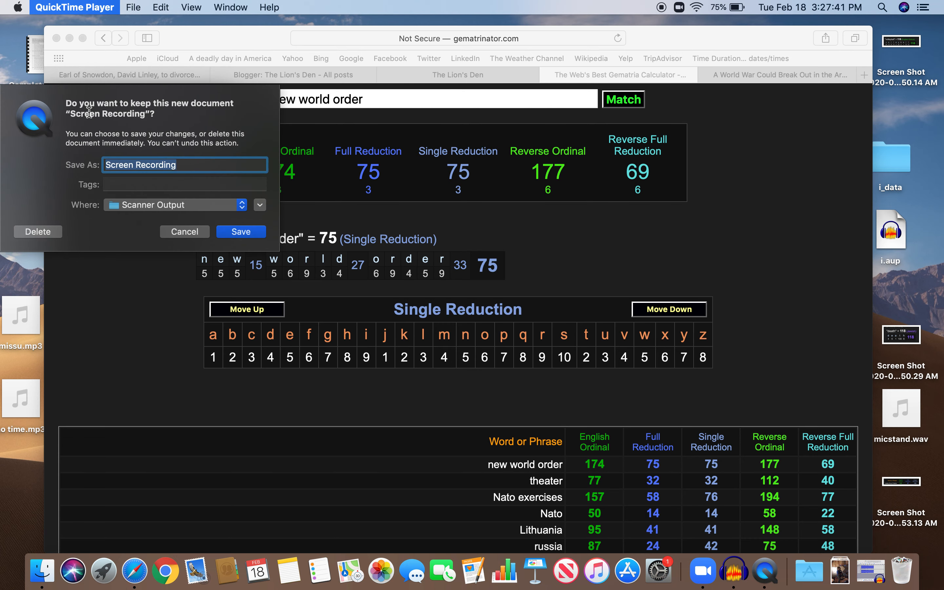
Name the stopped QuickTime screen recording warrussia in the save prompt
text(warru)
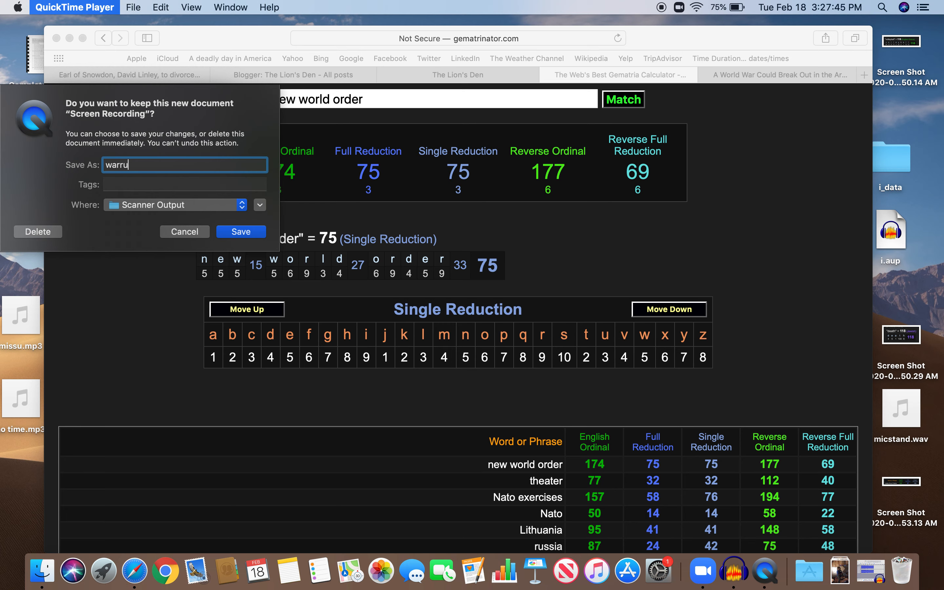
text(ssia)
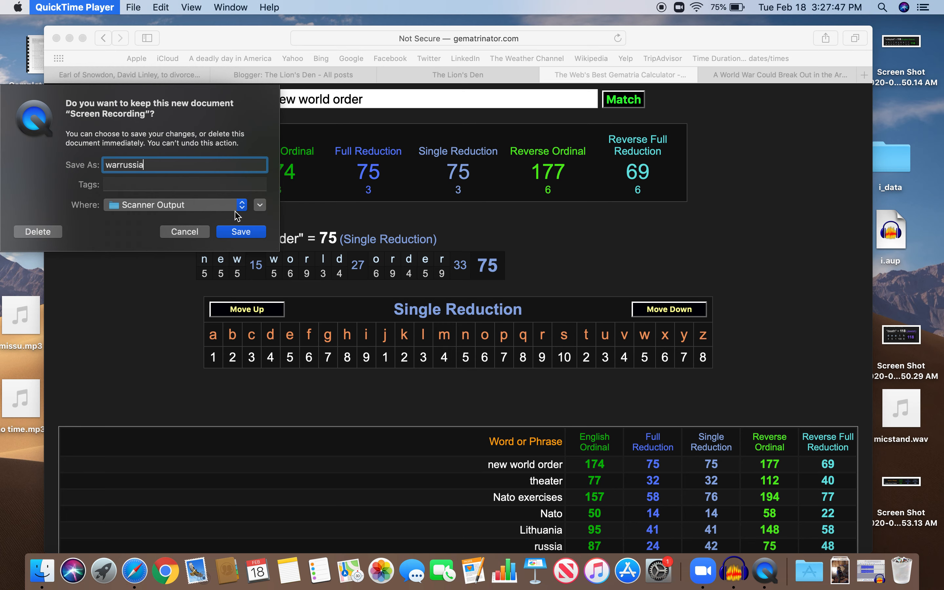